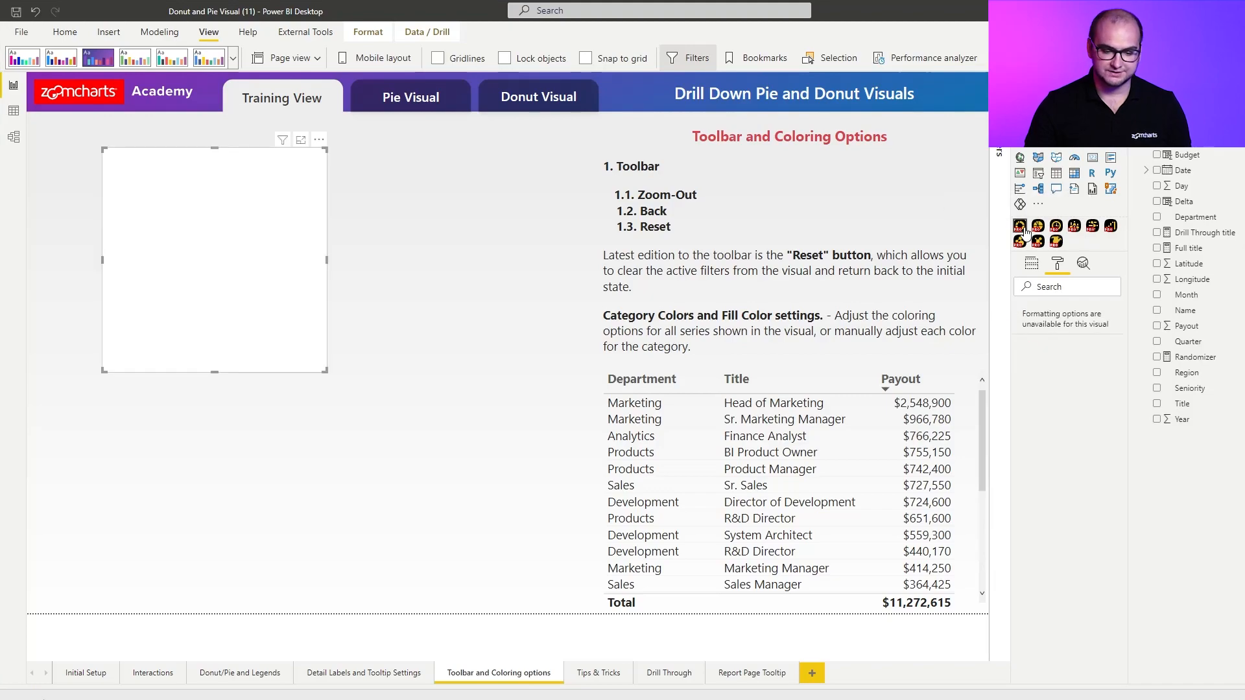
Add a Drill Down Donut showing Payout by Department, with Department as Category and Payout as Values
click(214, 258)
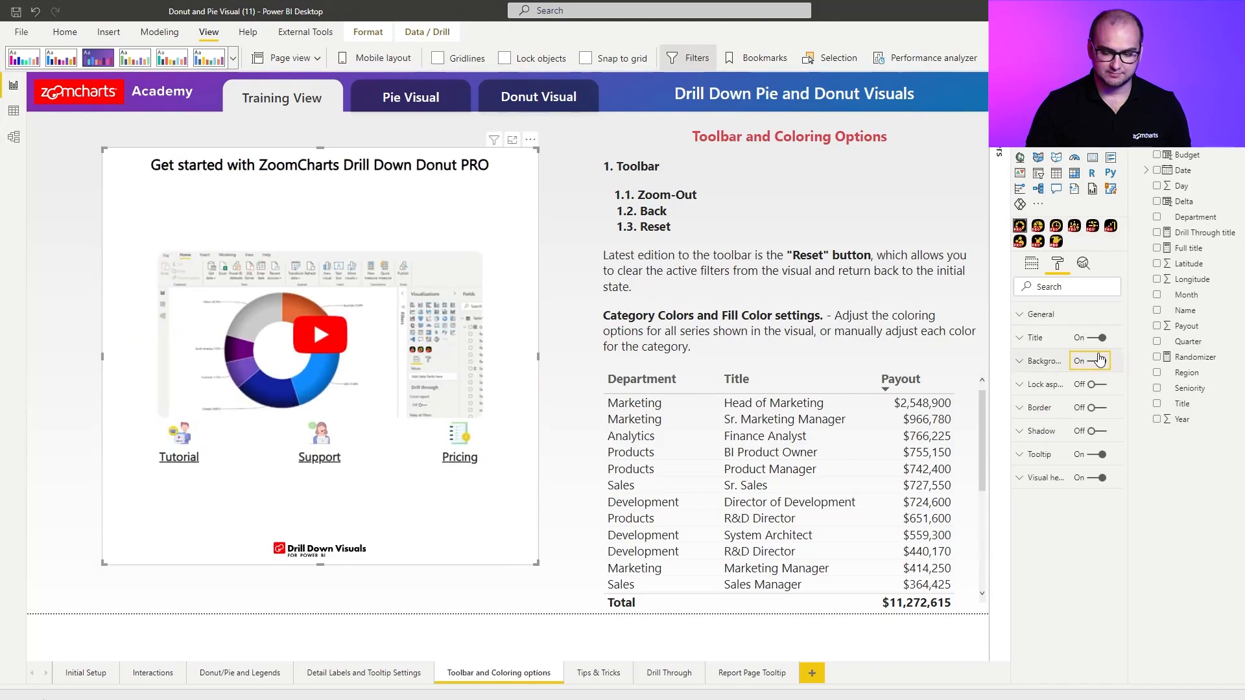
click(1031, 263)
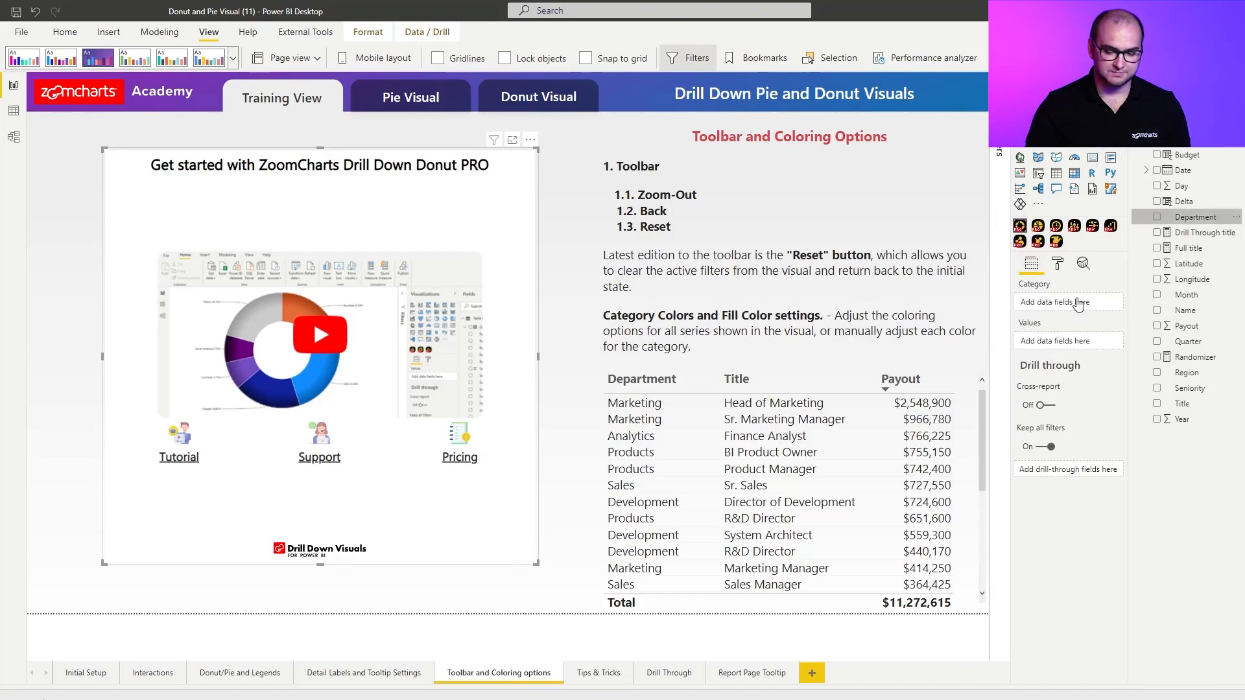
click(1193, 217)
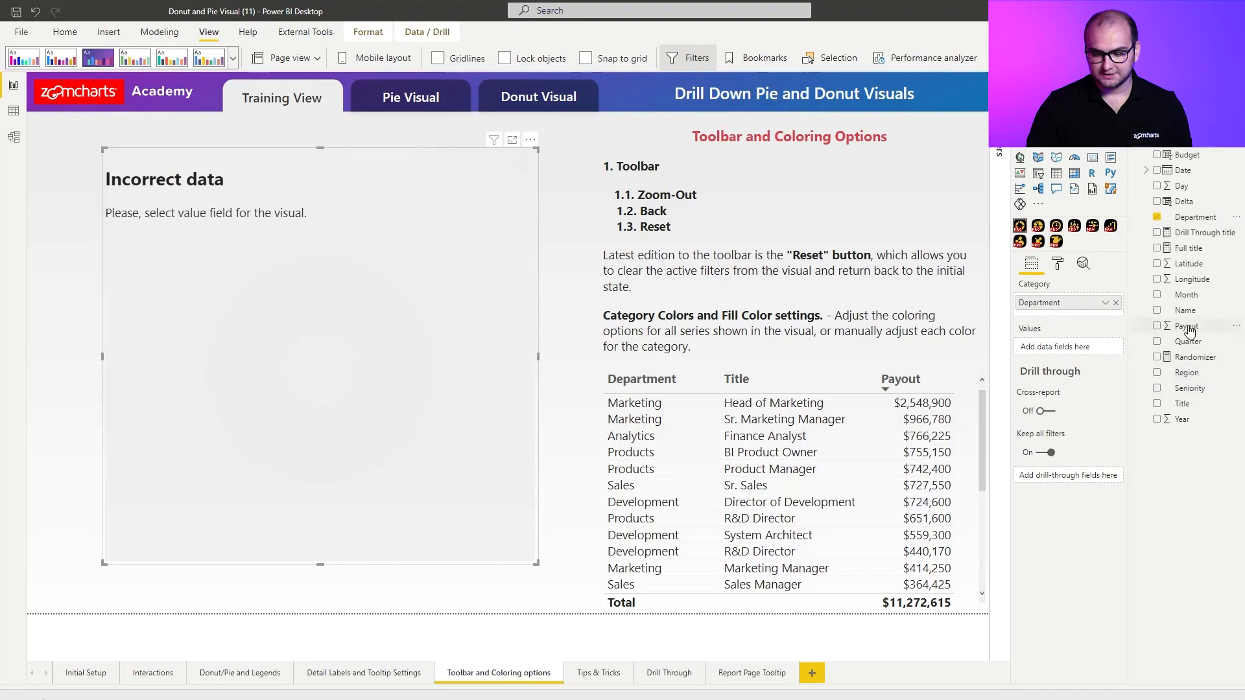
click(1157, 326)
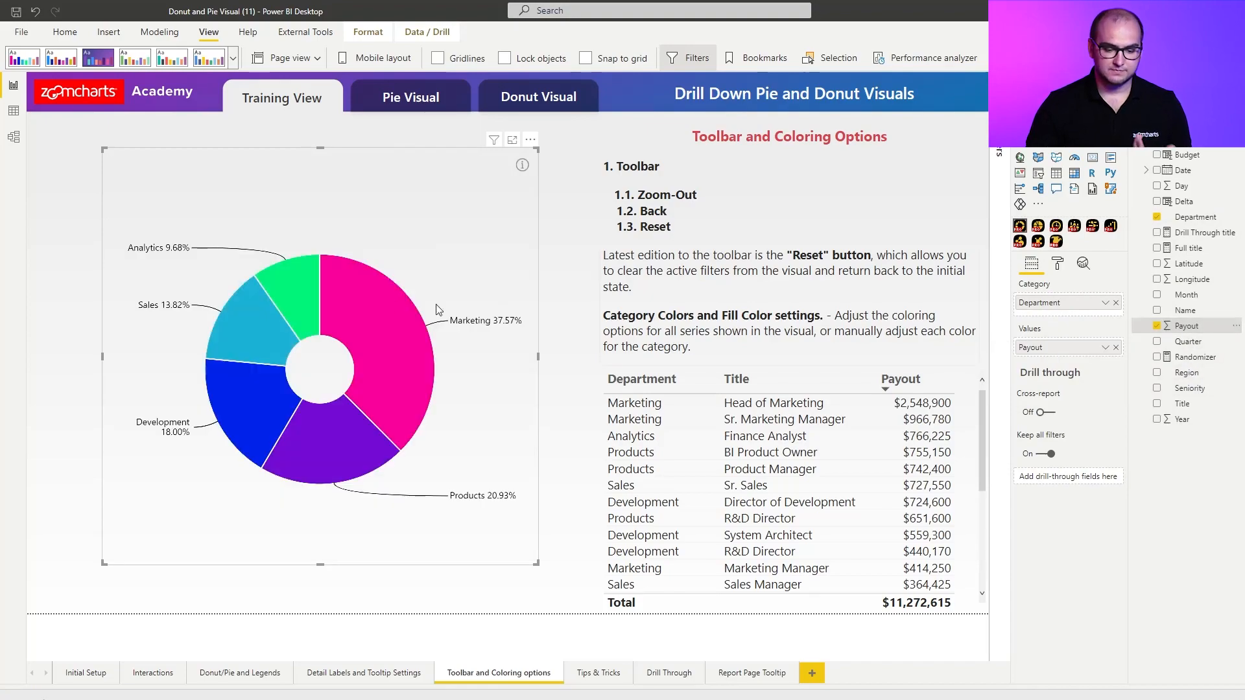
mouse_move(1057, 264)
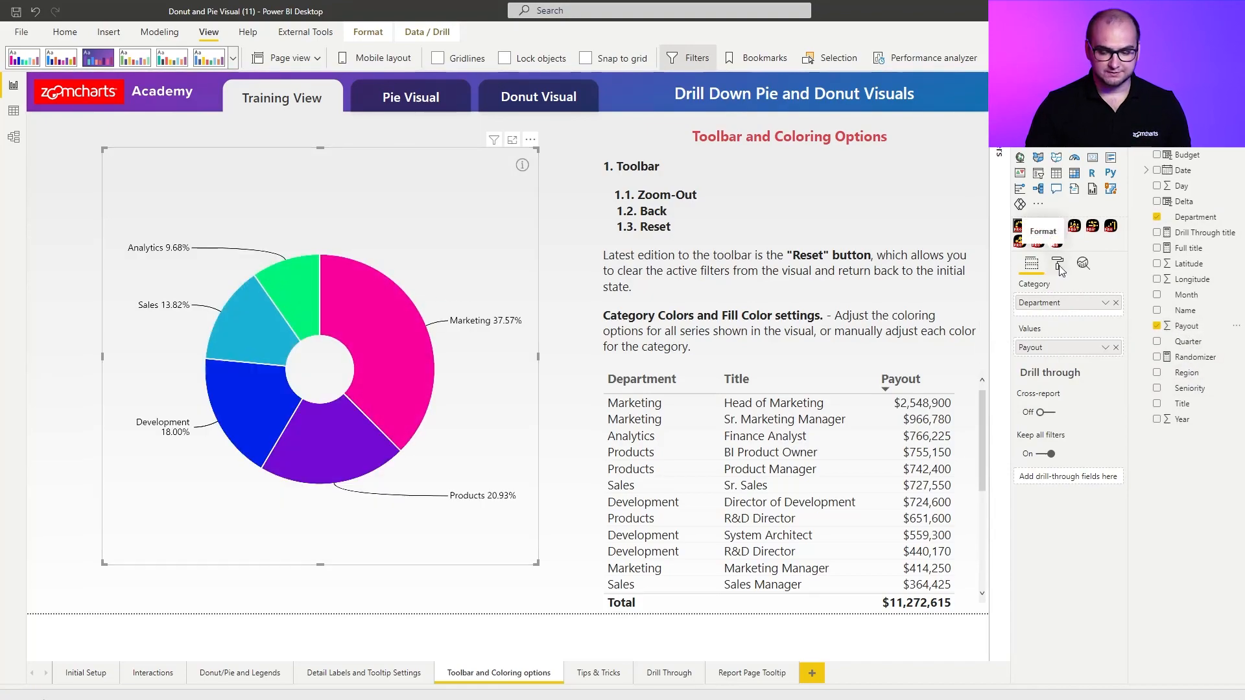
Enable the donut toolbar with Back and Reset buttons, then filter the table by the Marketing slice
click(1055, 263)
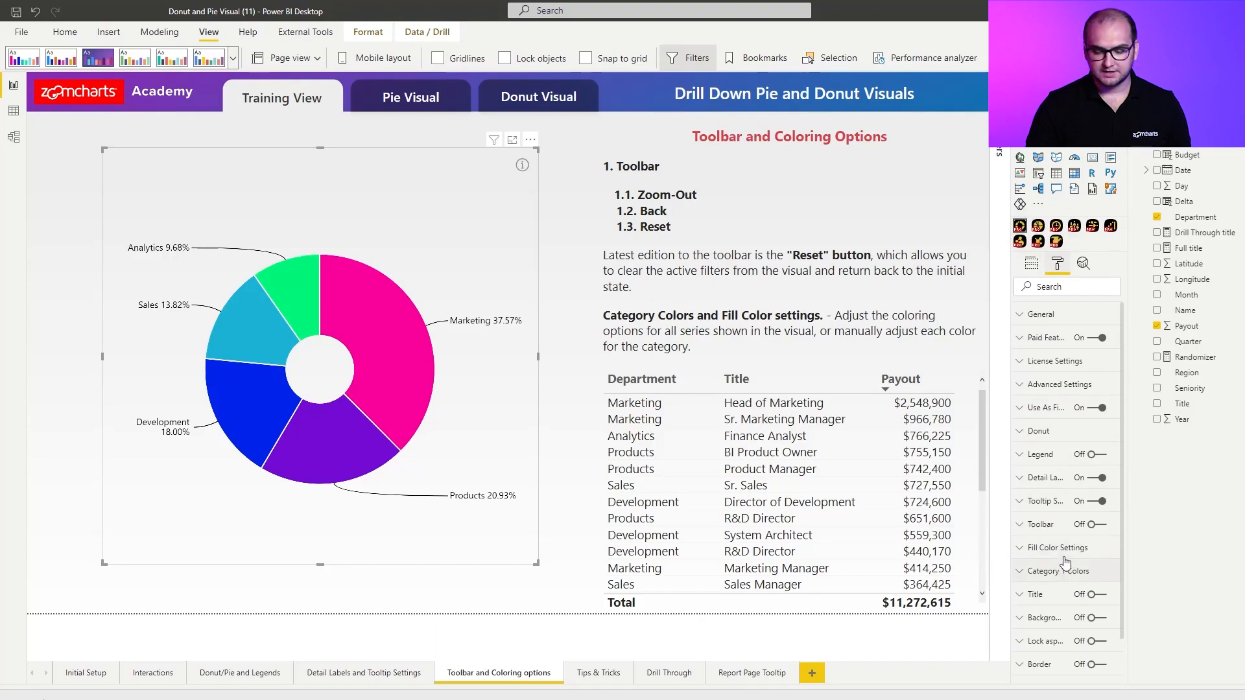
click(1103, 524)
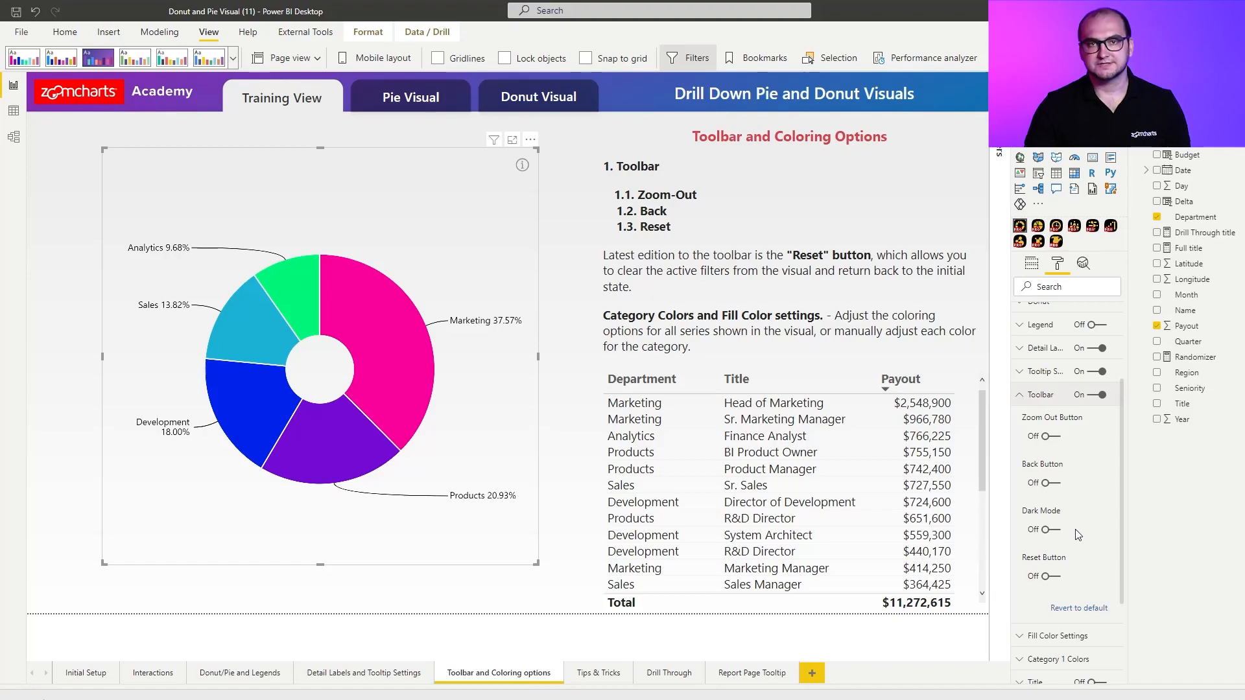
mouse_move(1070, 529)
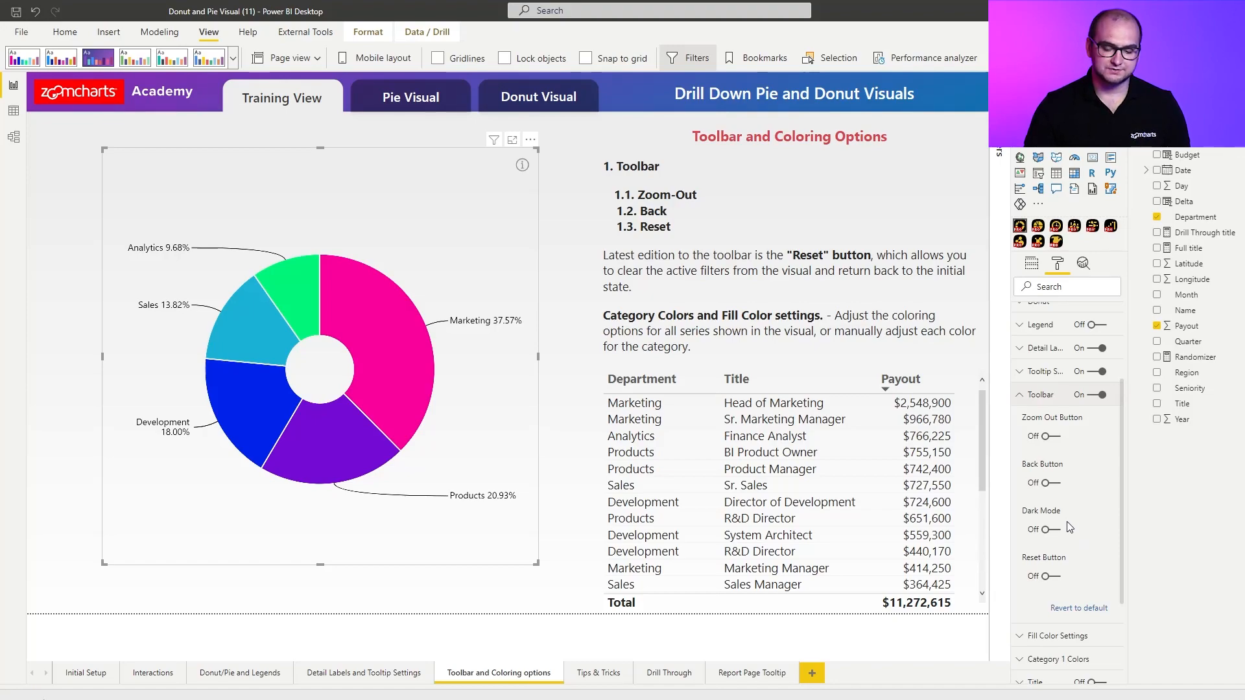
click(1054, 483)
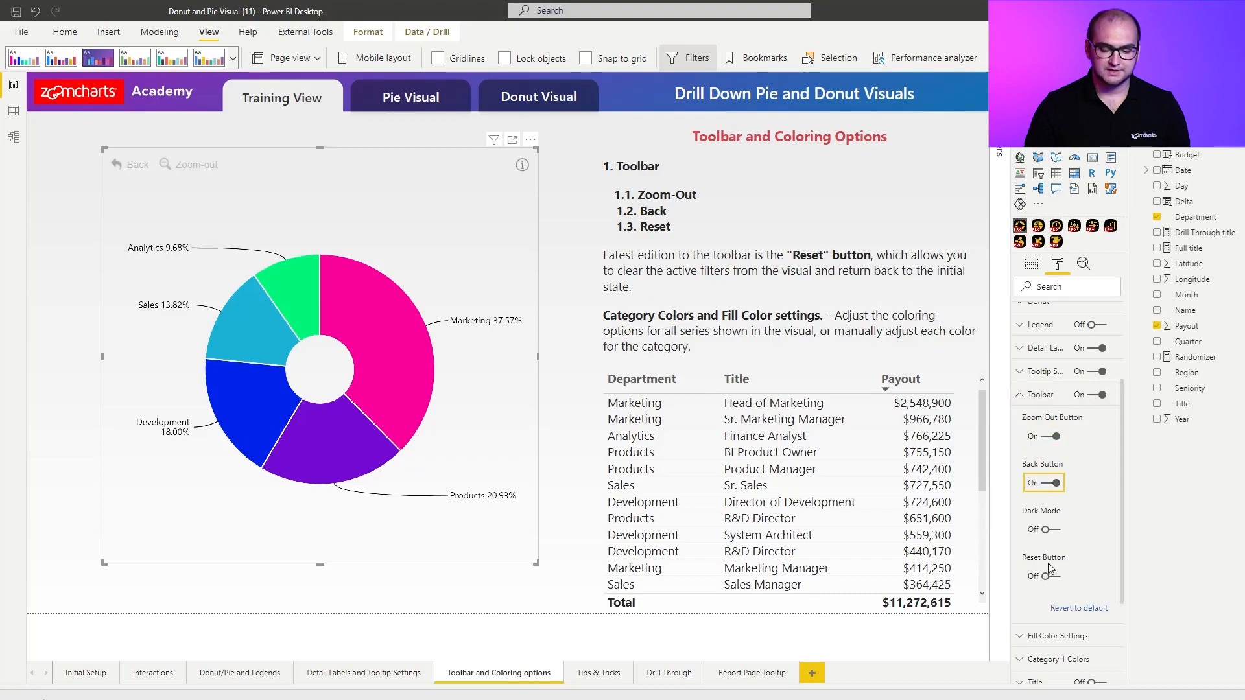
click(1040, 575)
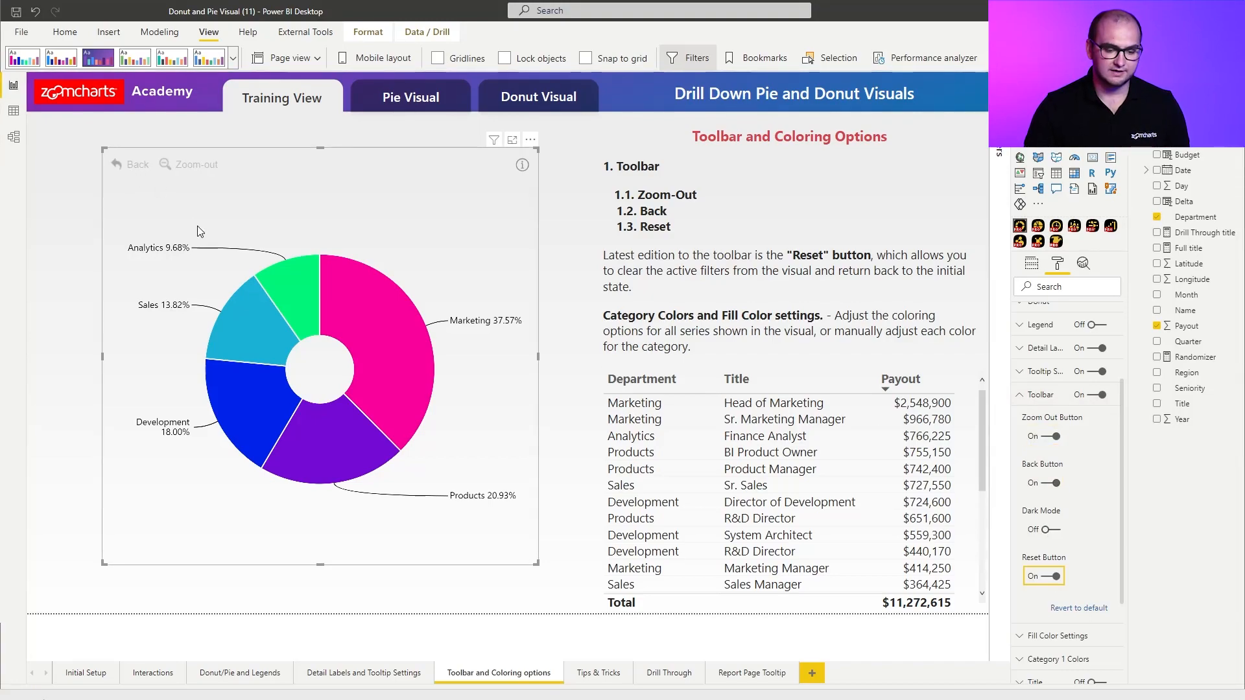
click(1053, 576)
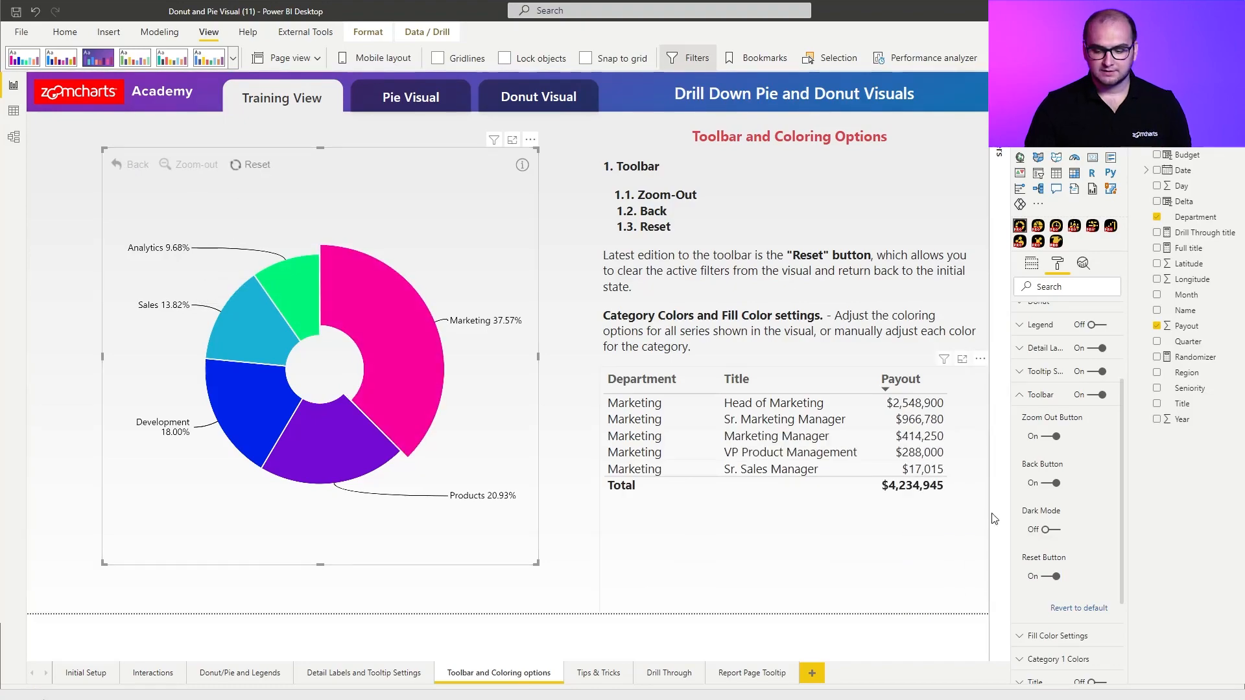
click(1053, 530)
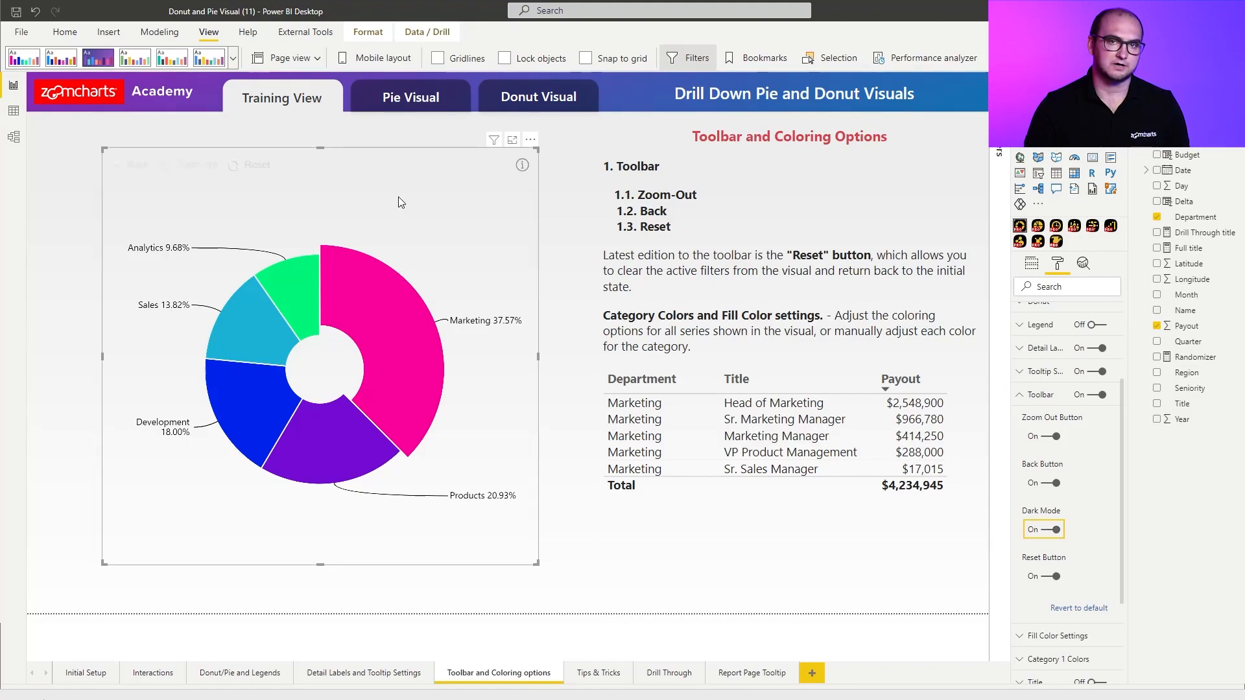
mouse_move(715, 379)
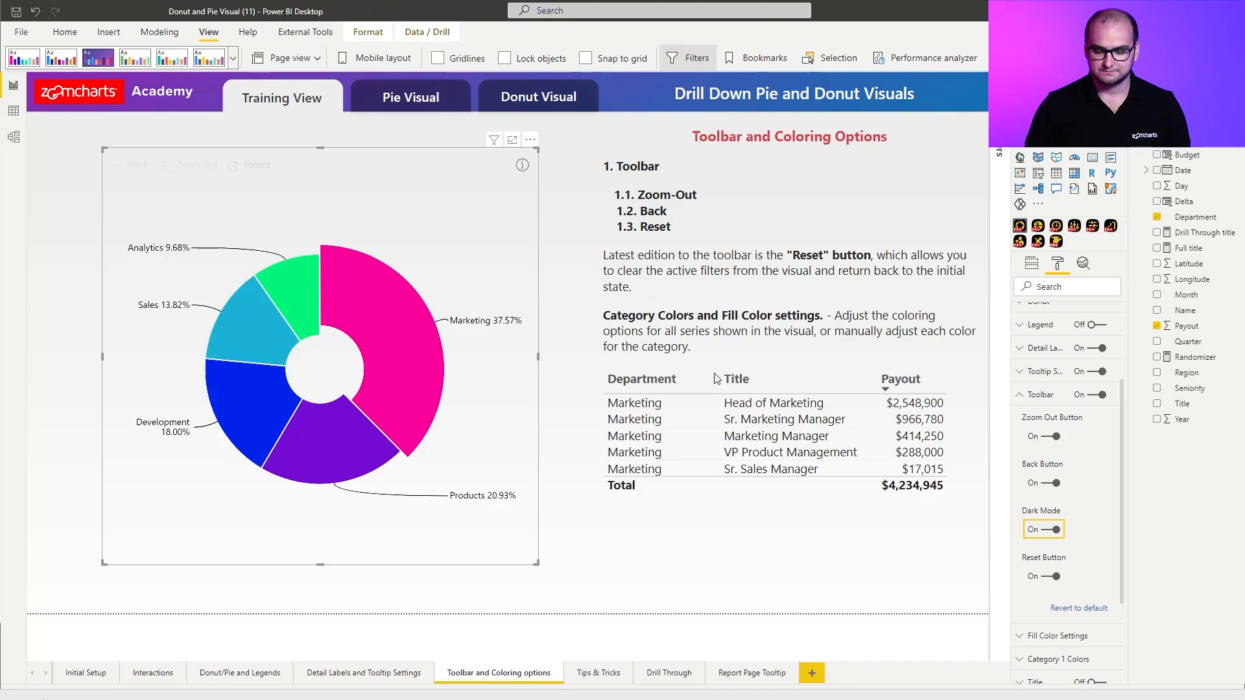
click(1057, 529)
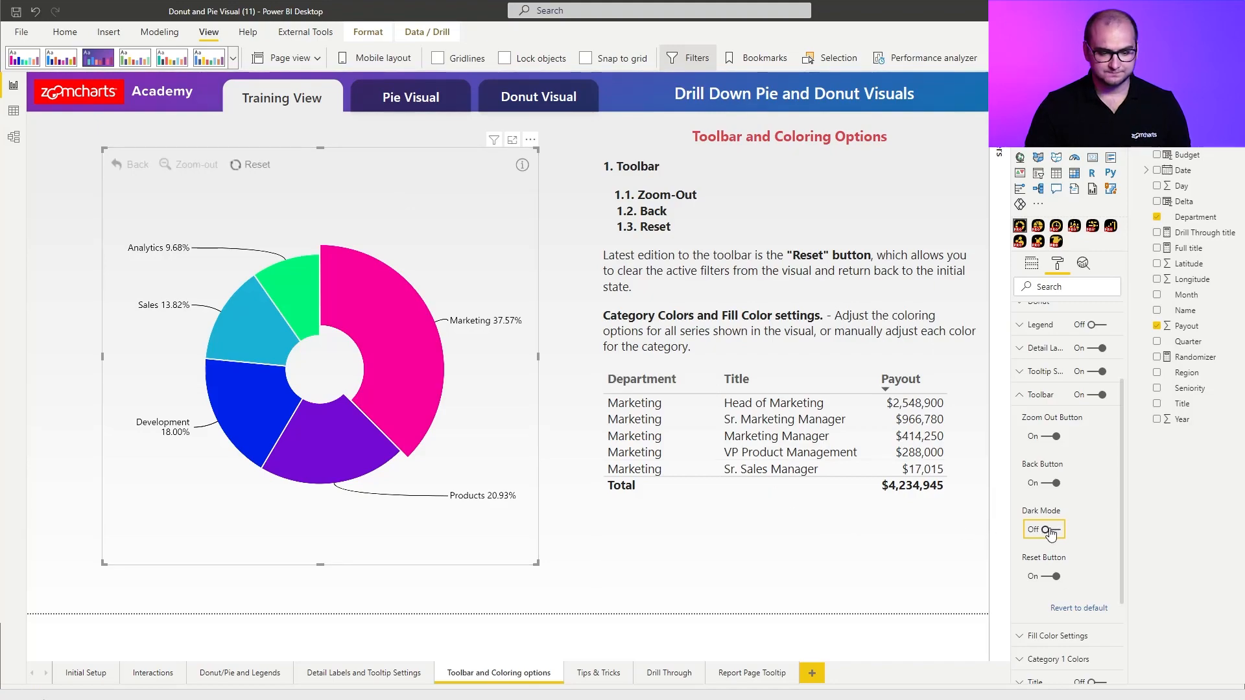
mouse_move(1006, 478)
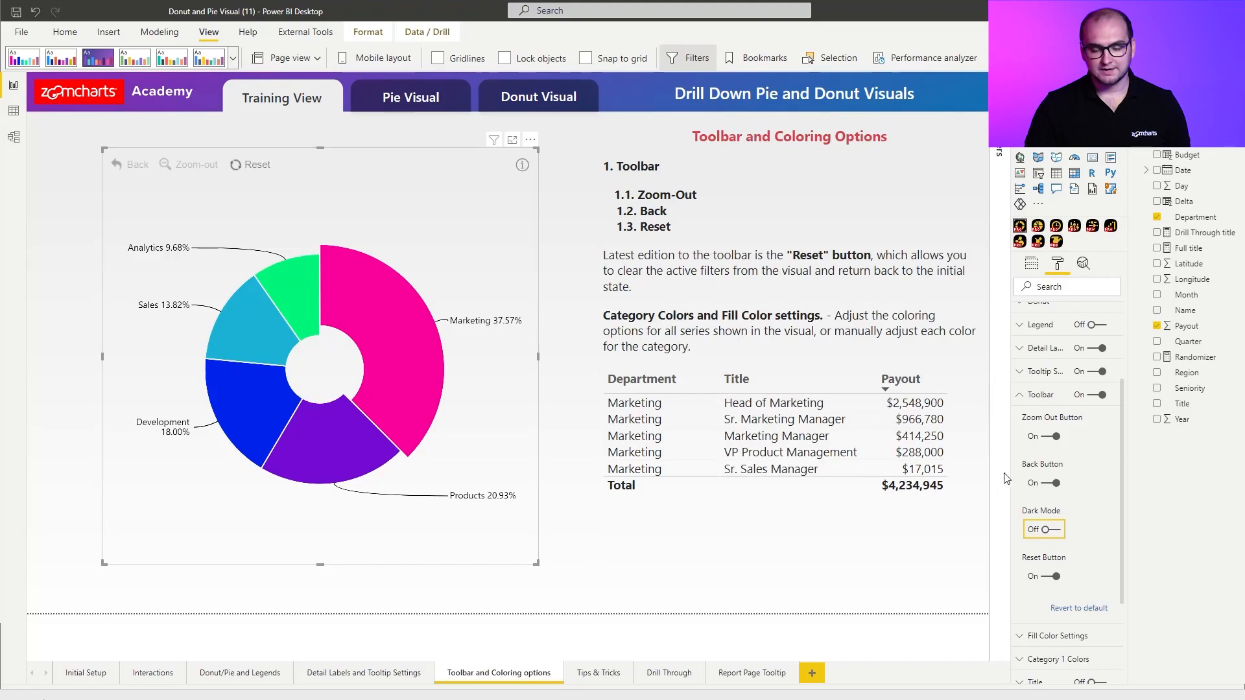
mouse_move(1049, 445)
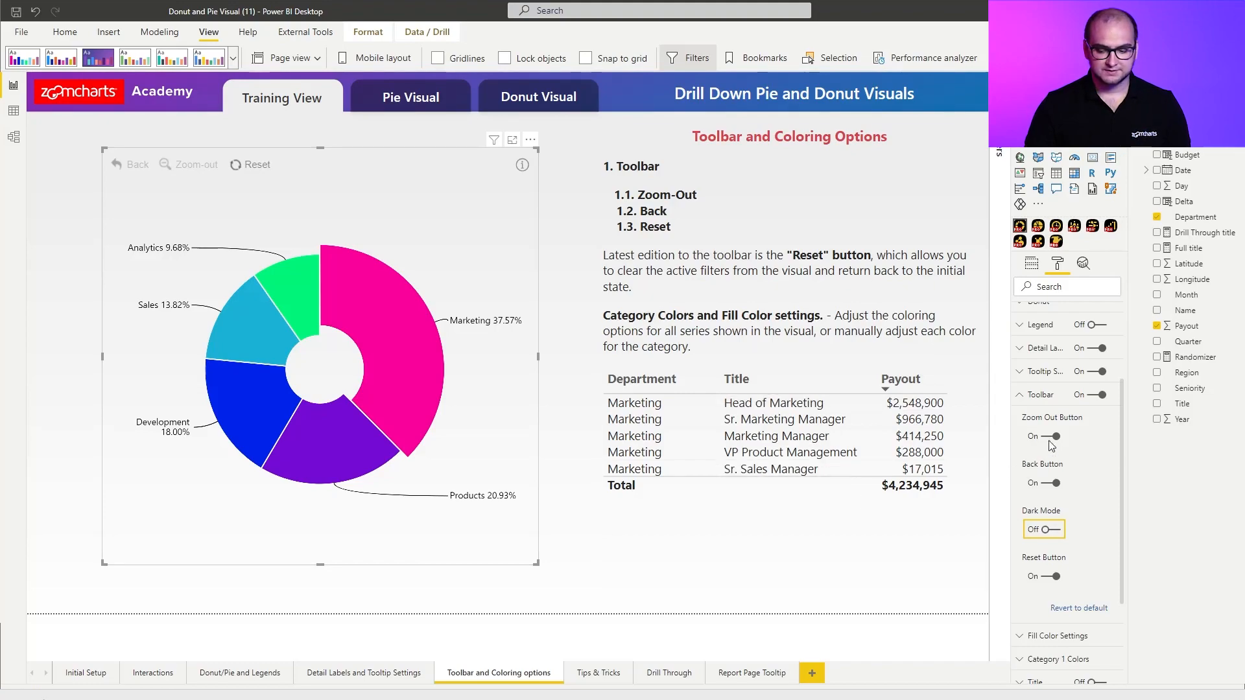
mouse_move(1049, 431)
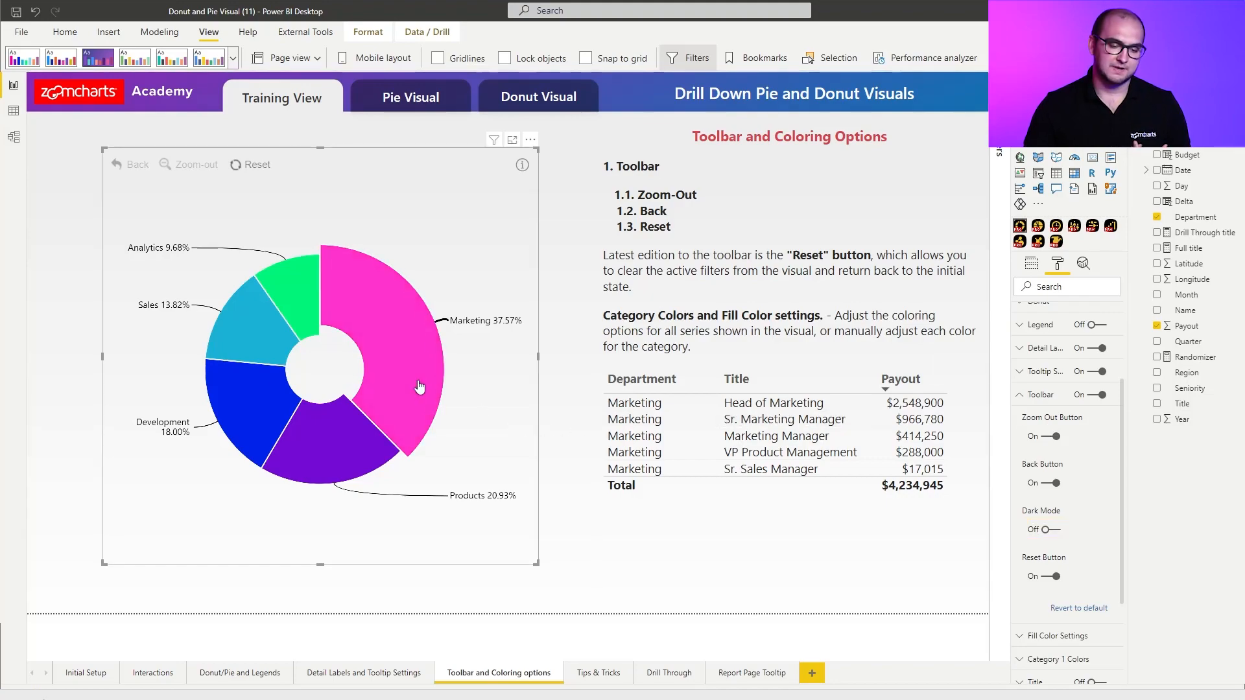
Clear the Marketing selection so the table lists every department, reviewing the data fields
click(249, 165)
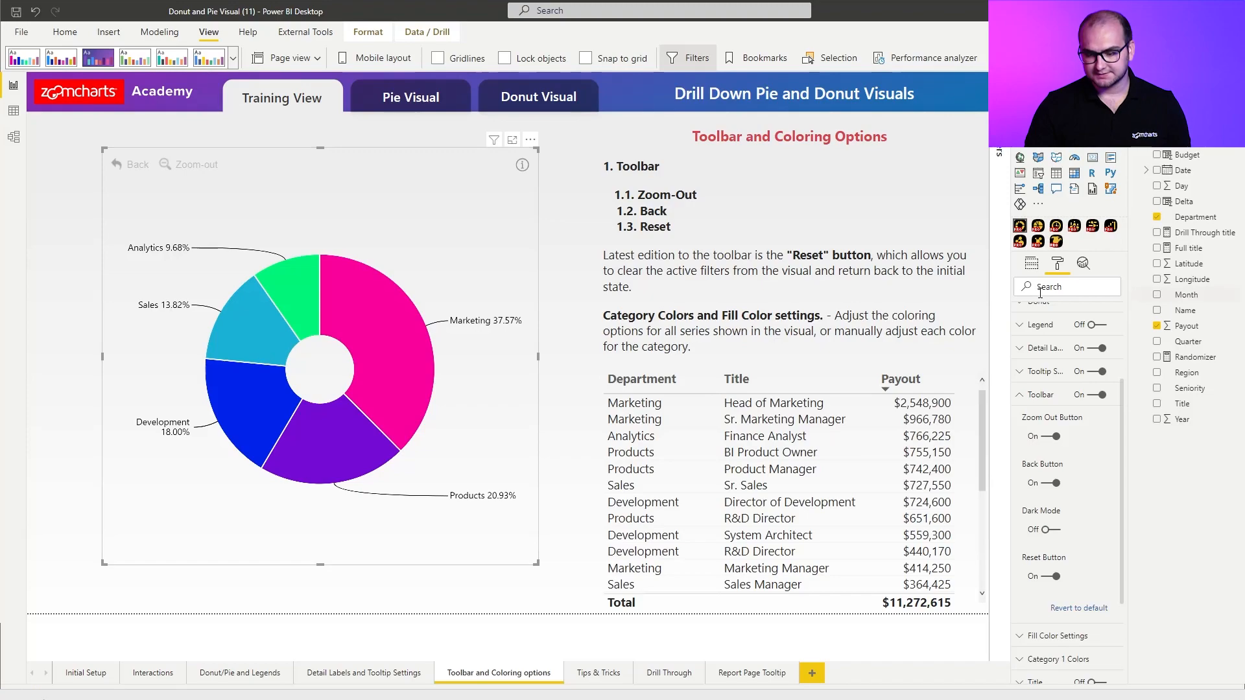
click(1031, 264)
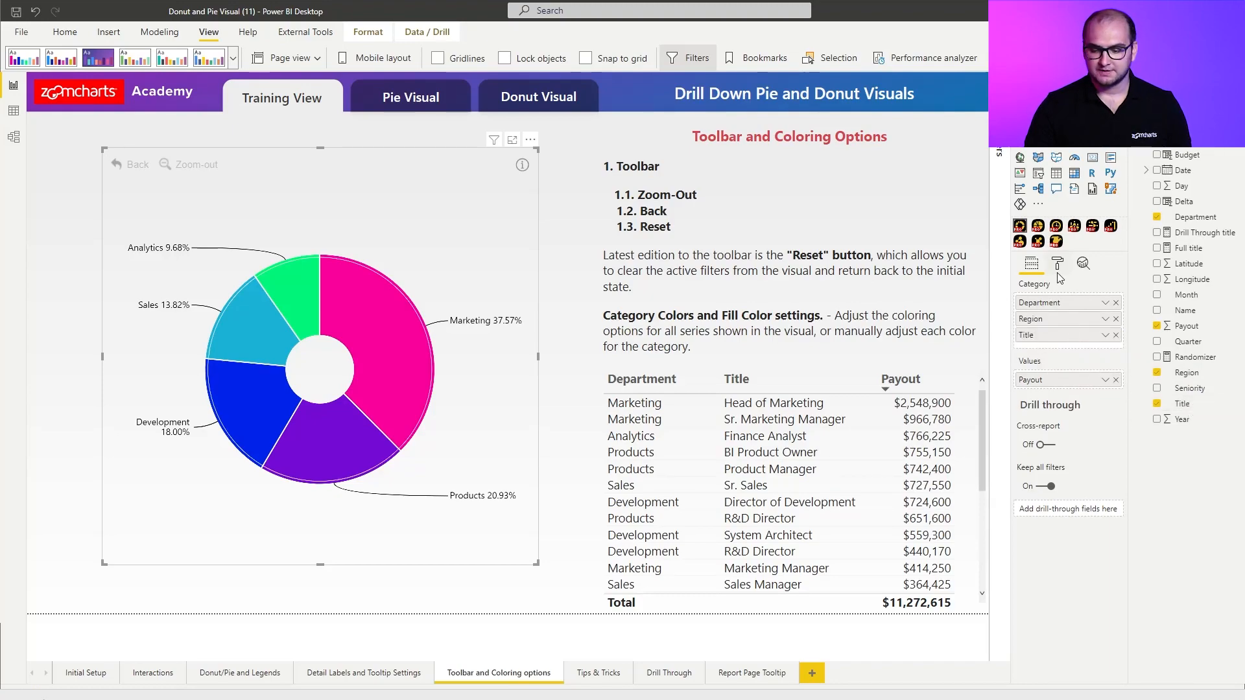
click(1057, 263)
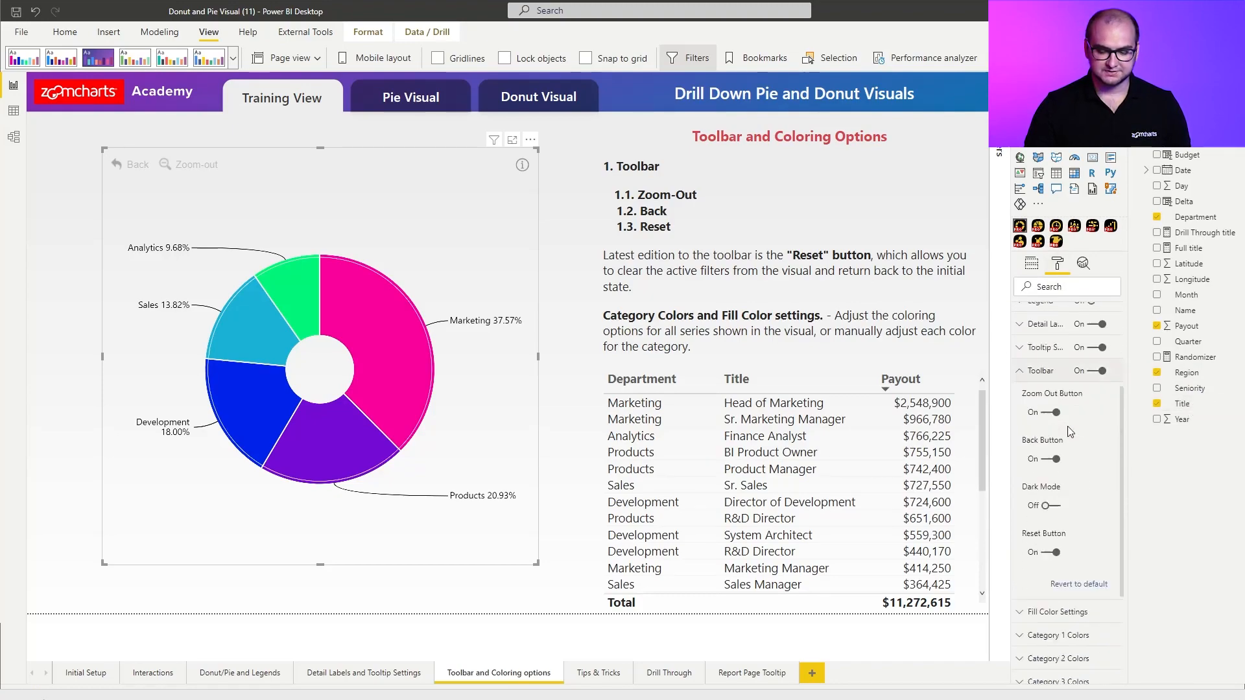
Drill Marketing's USA slice down to job titles and select Sr. Marketing Manager ($201,000)
scroll(down, 3)
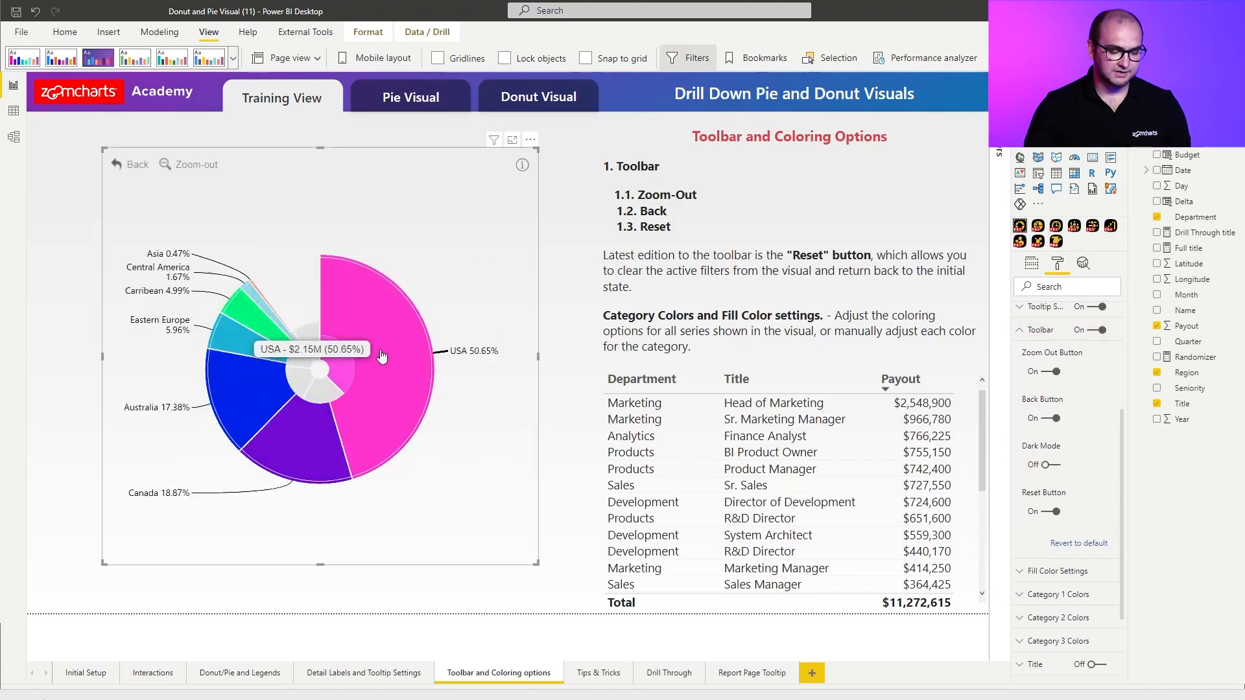
click(381, 349)
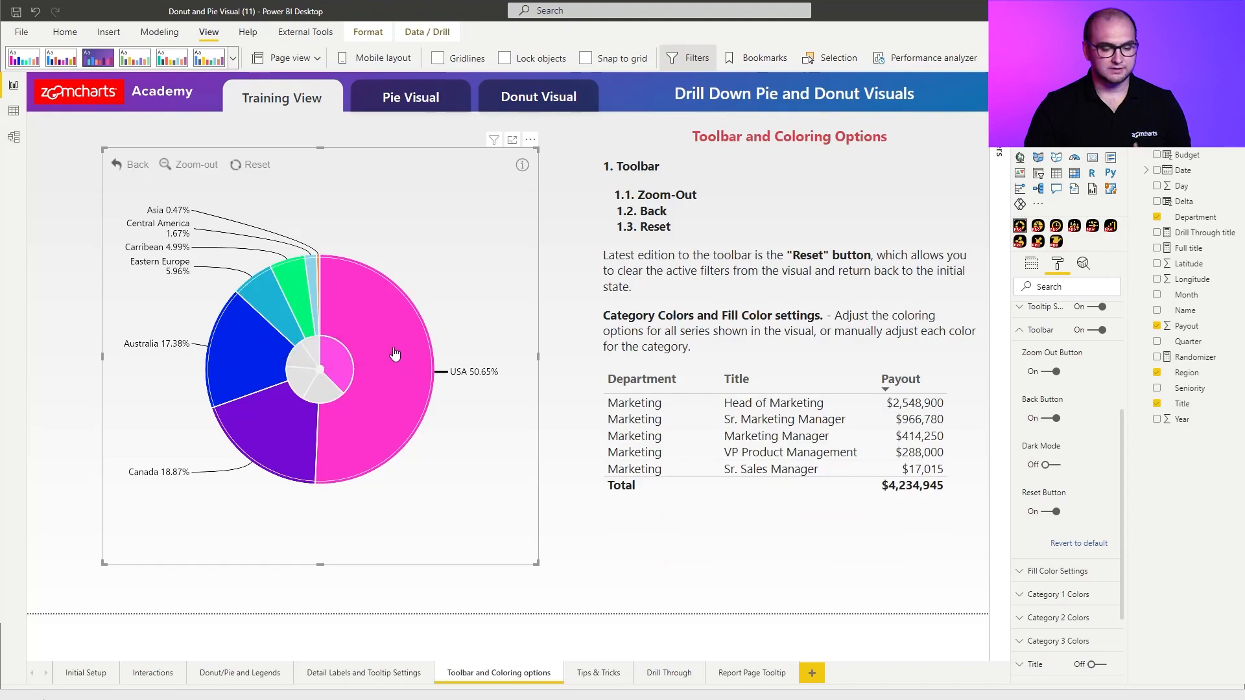
click(389, 353)
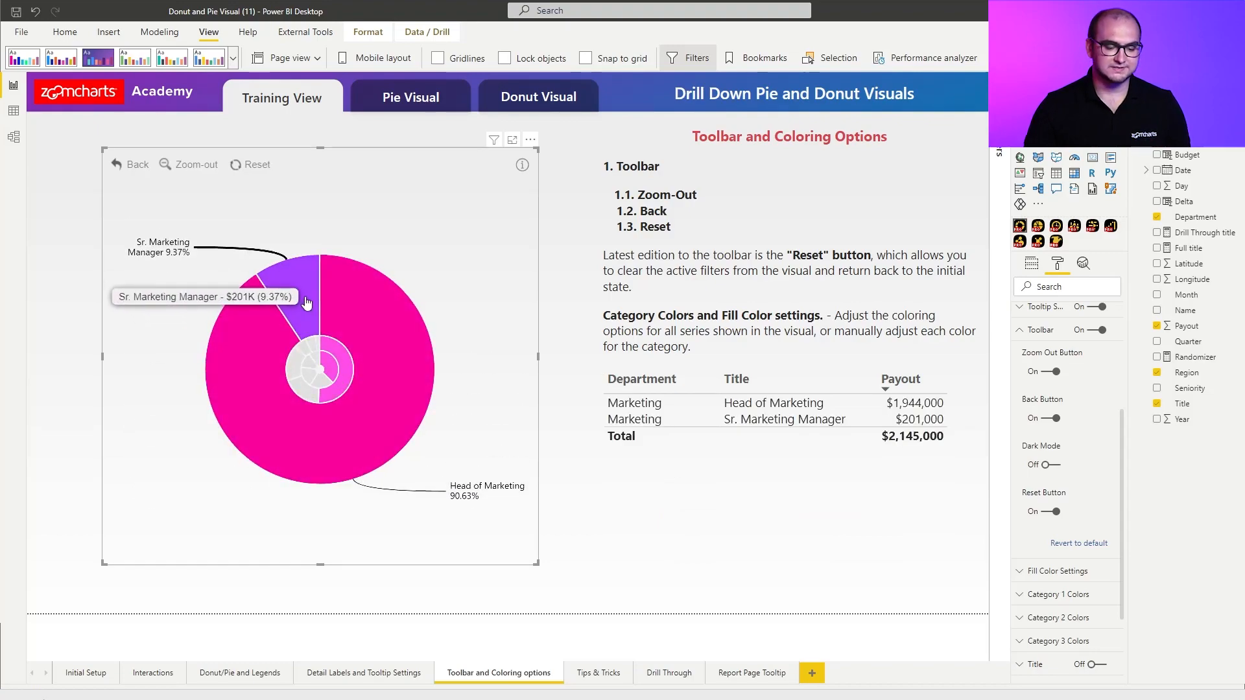
click(307, 285)
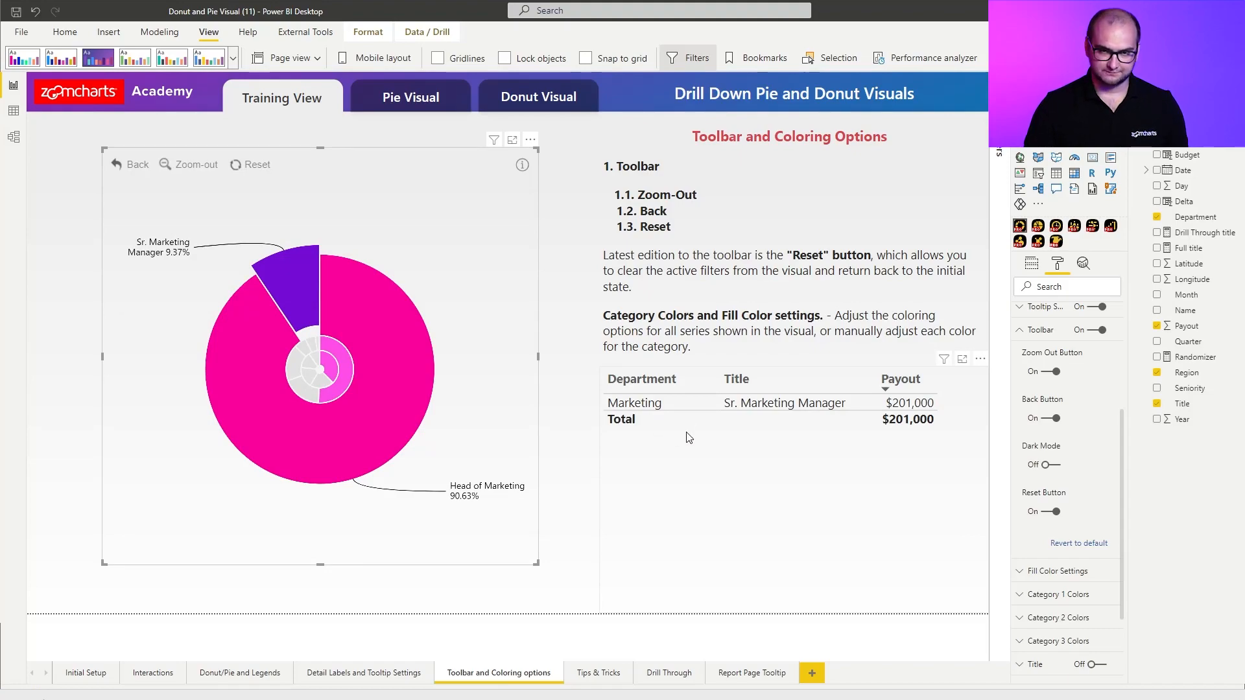
mouse_move(200, 170)
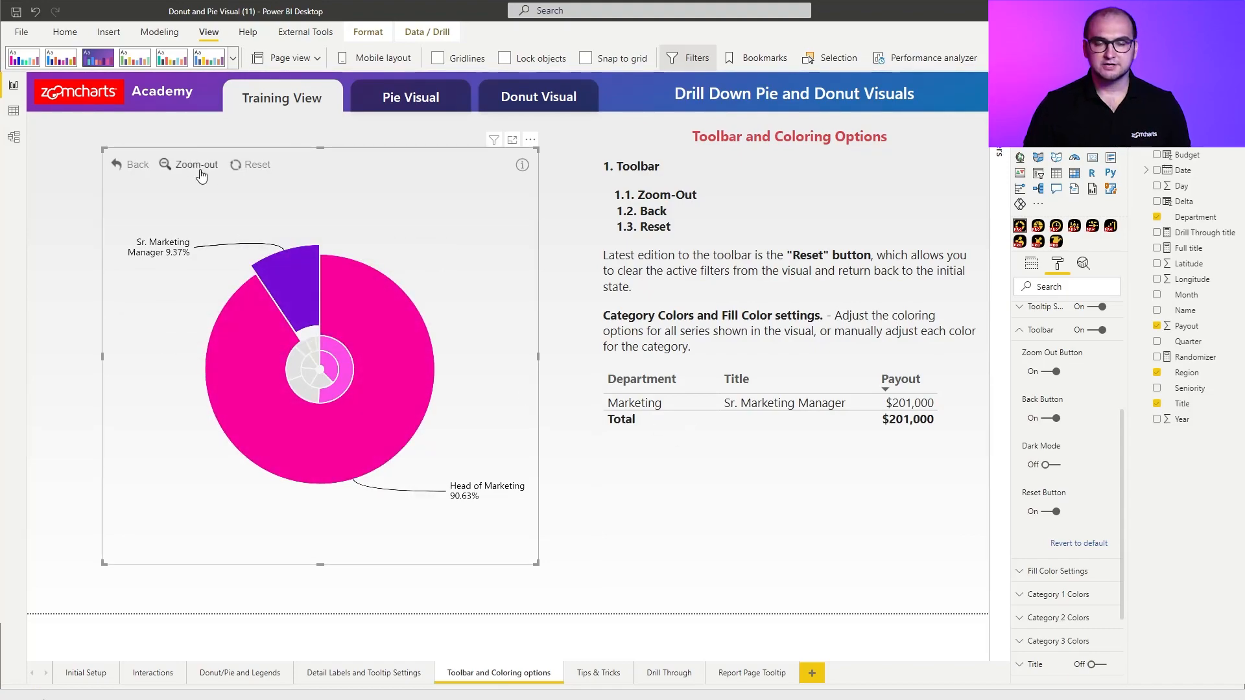
Use Zoom-out then Back on the toolbar to return the donut to the department level
click(195, 165)
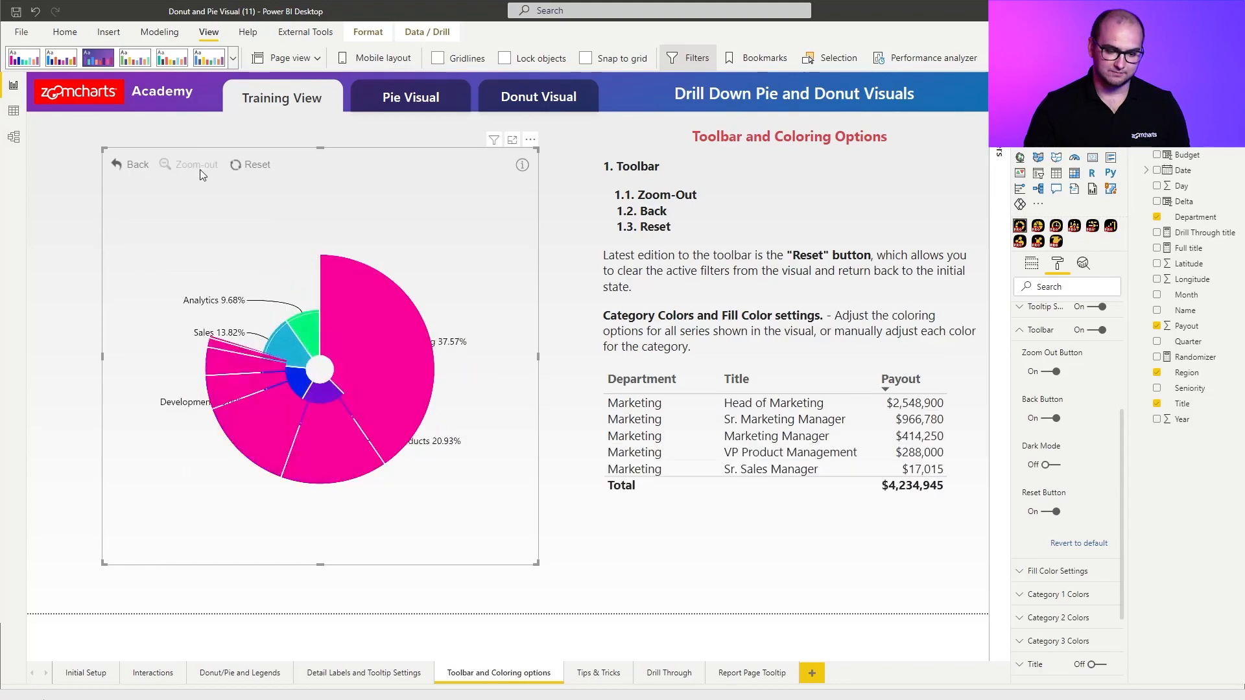
click(255, 165)
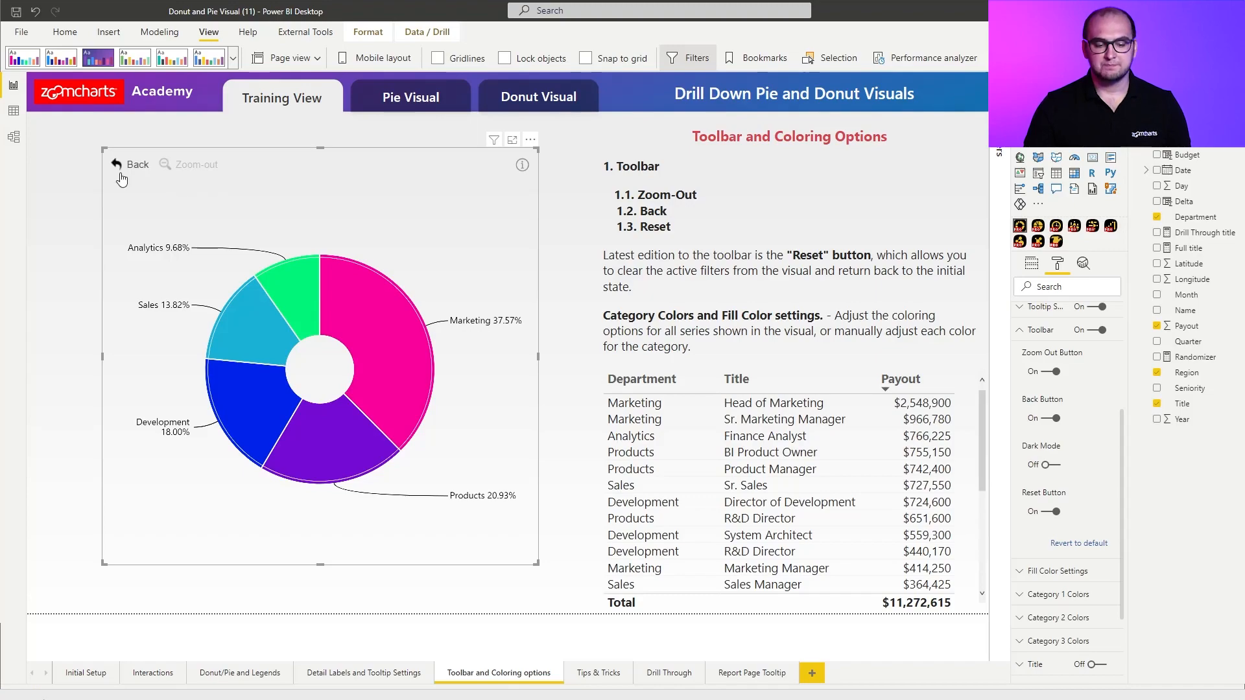
mouse_move(130, 165)
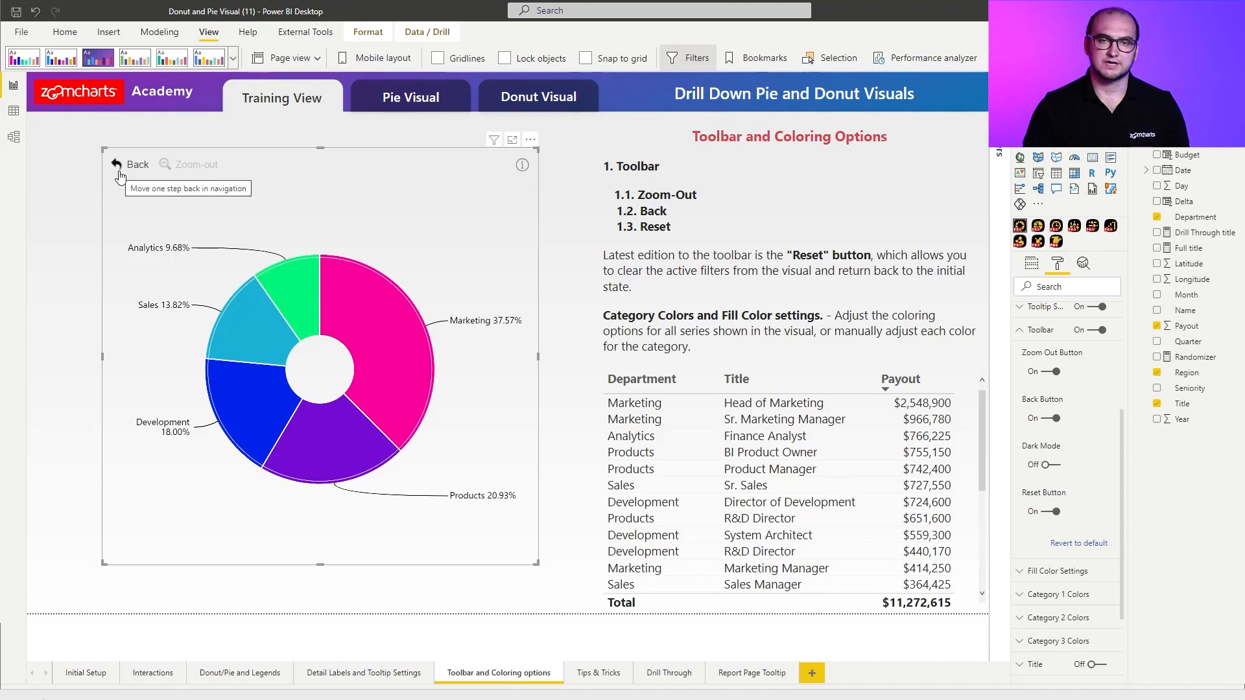
mouse_move(146, 197)
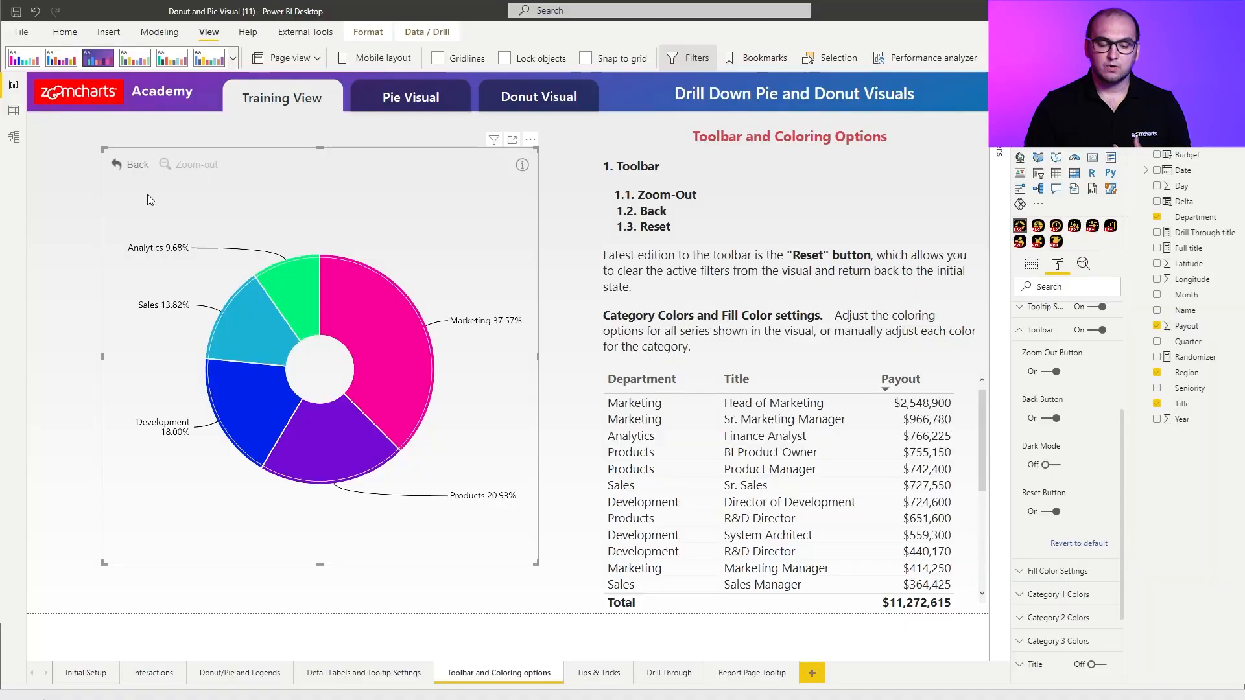
mouse_move(182, 200)
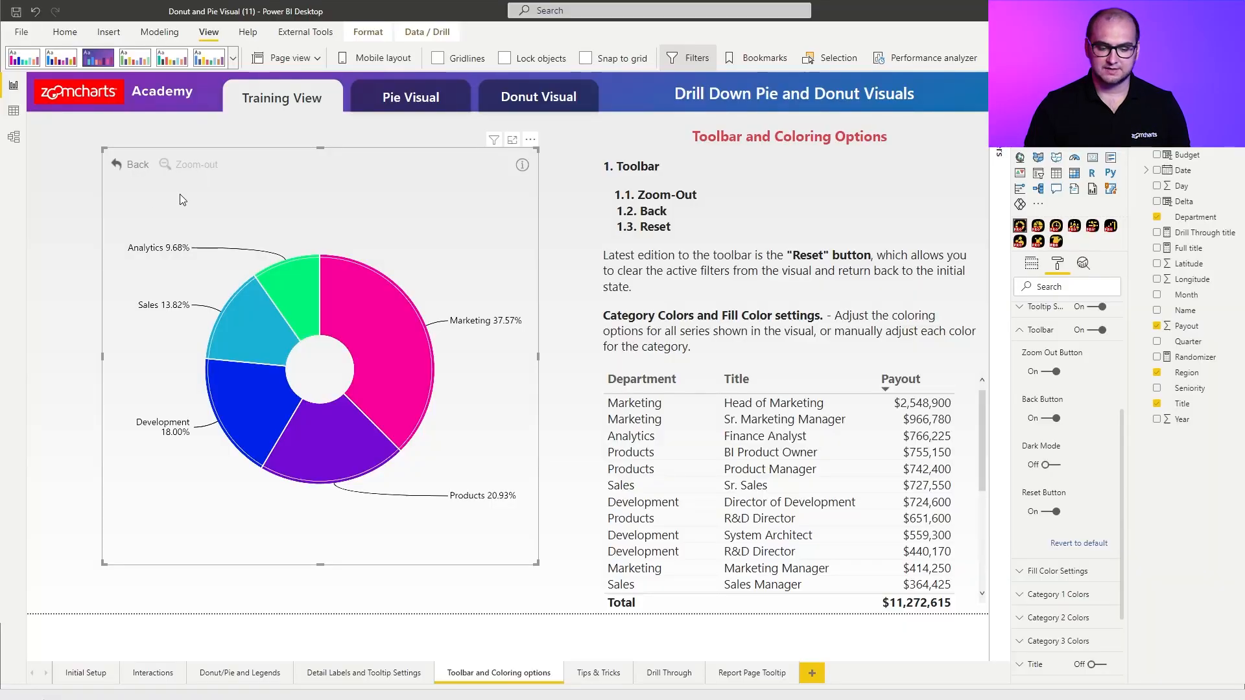
mouse_move(257, 214)
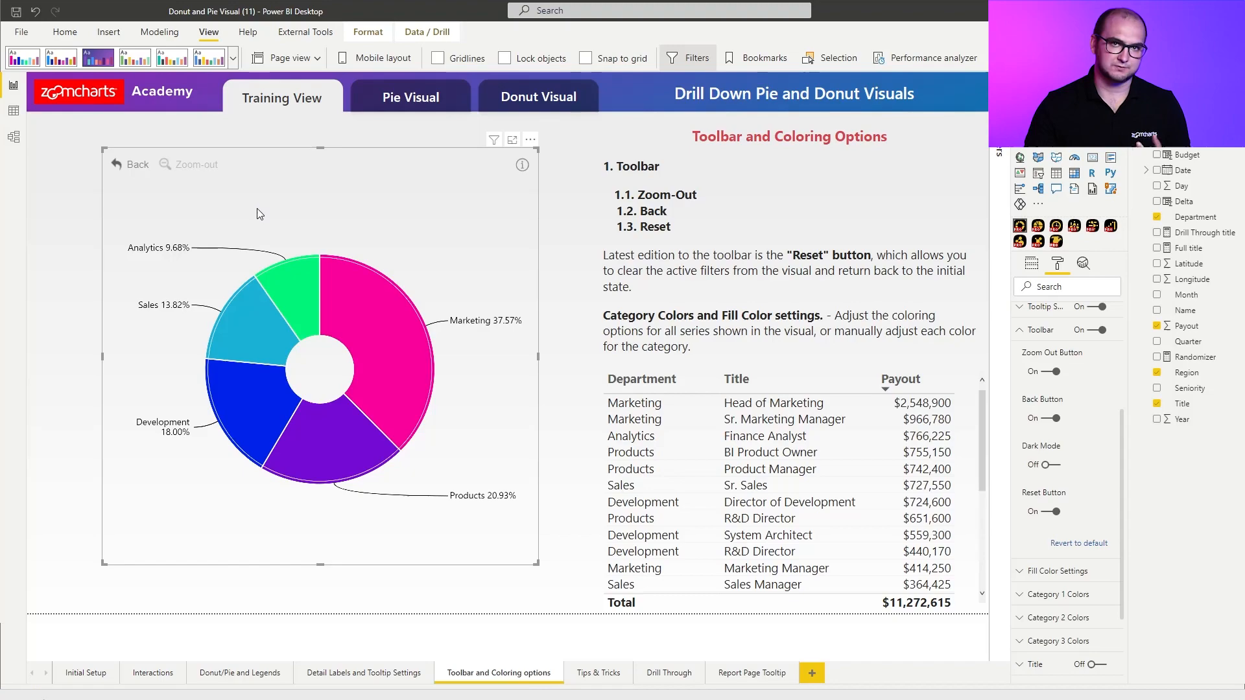
mouse_move(133, 165)
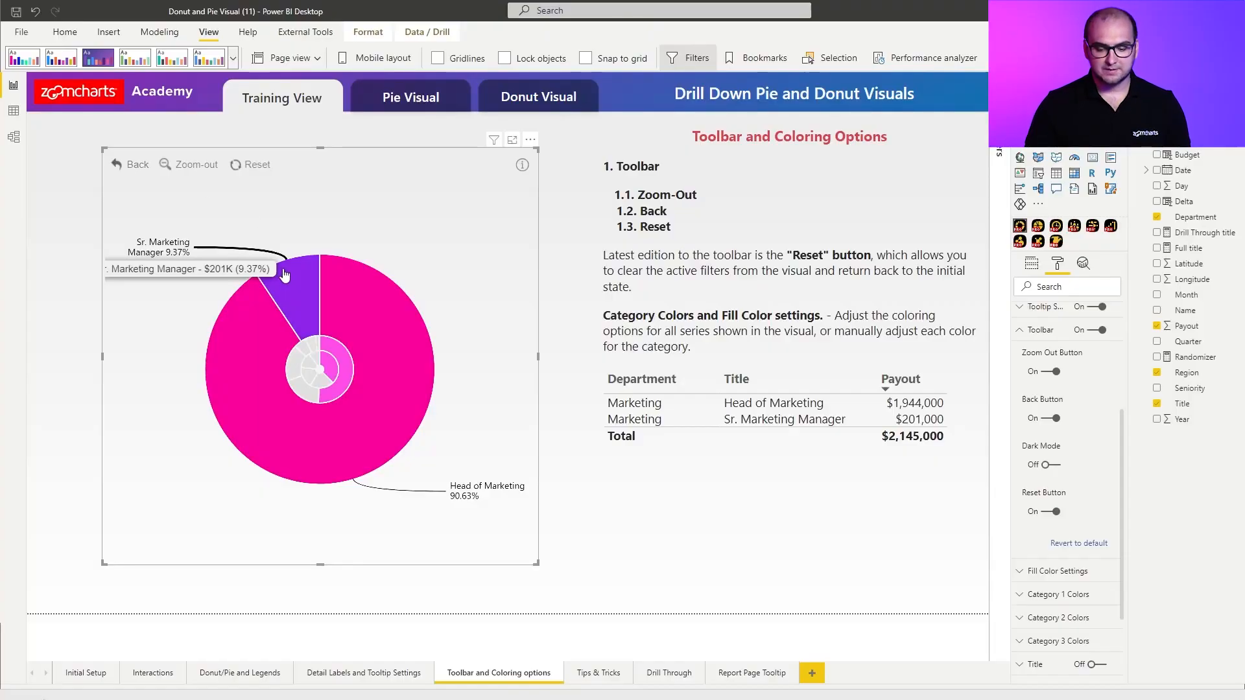
mouse_move(328, 233)
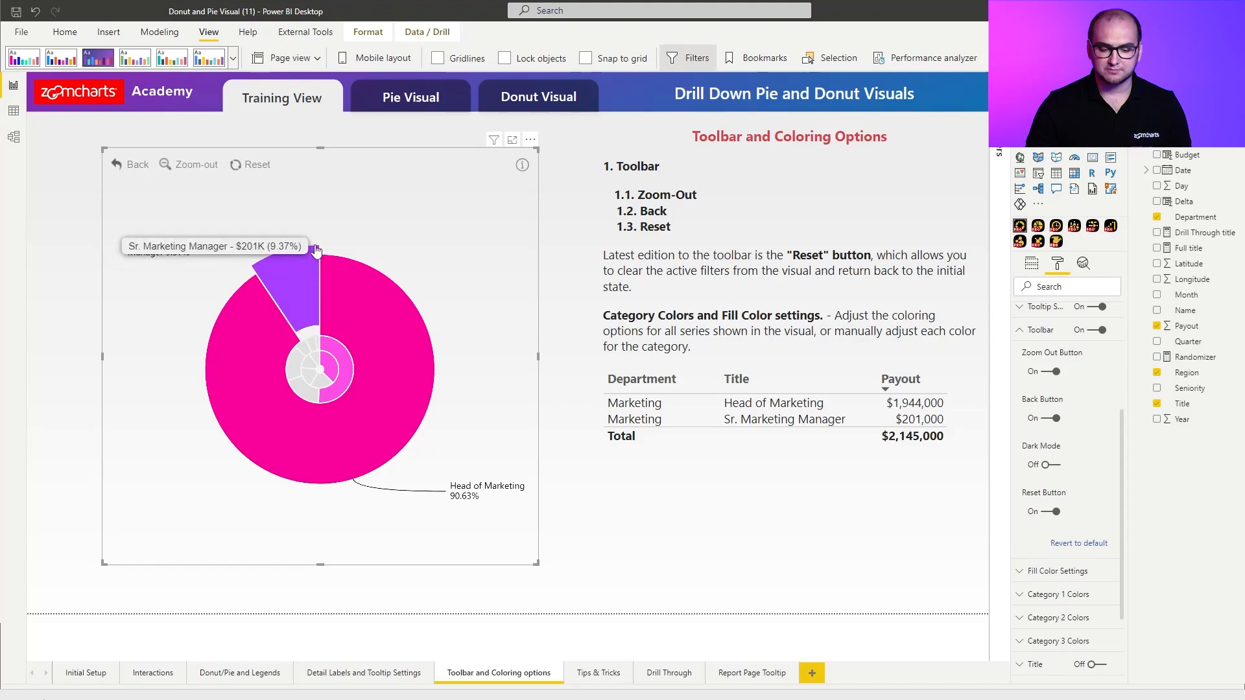
Filter to Sr. Marketing Manager, then Reset the donut to clear filters and restore all departments
click(285, 285)
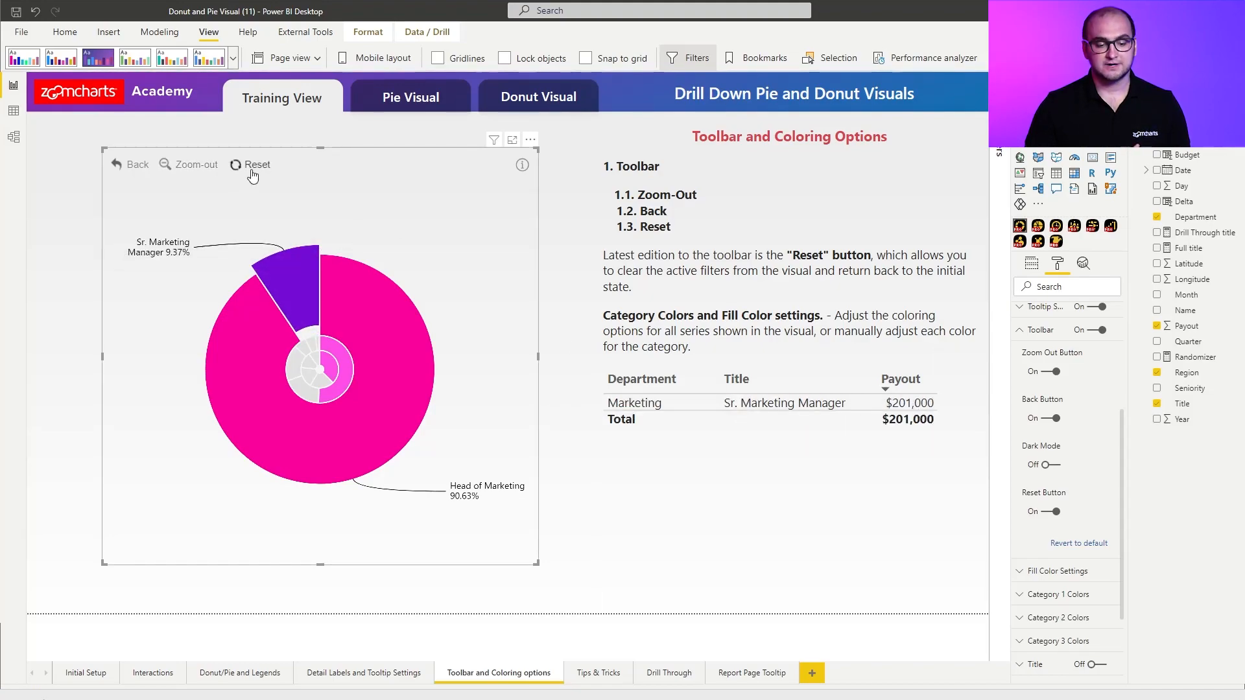
click(256, 165)
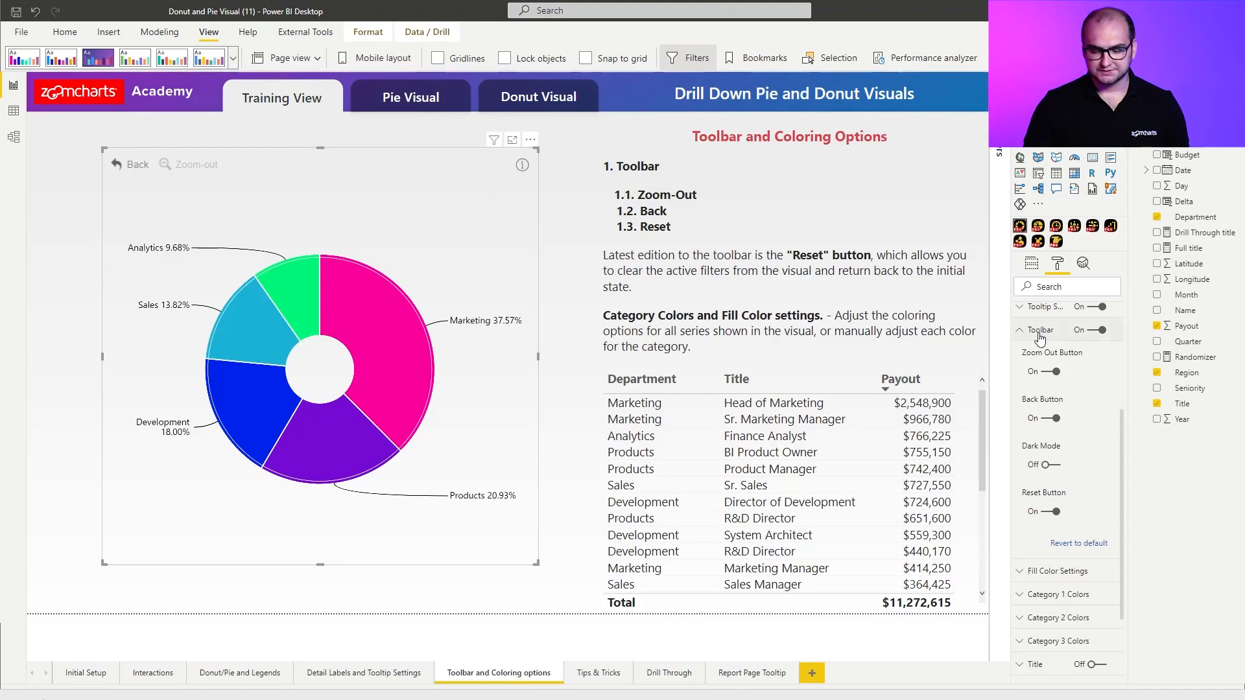
In Fill Color Settings set Fill Mode to 'Gradient to a derived color' for the slices
click(1023, 330)
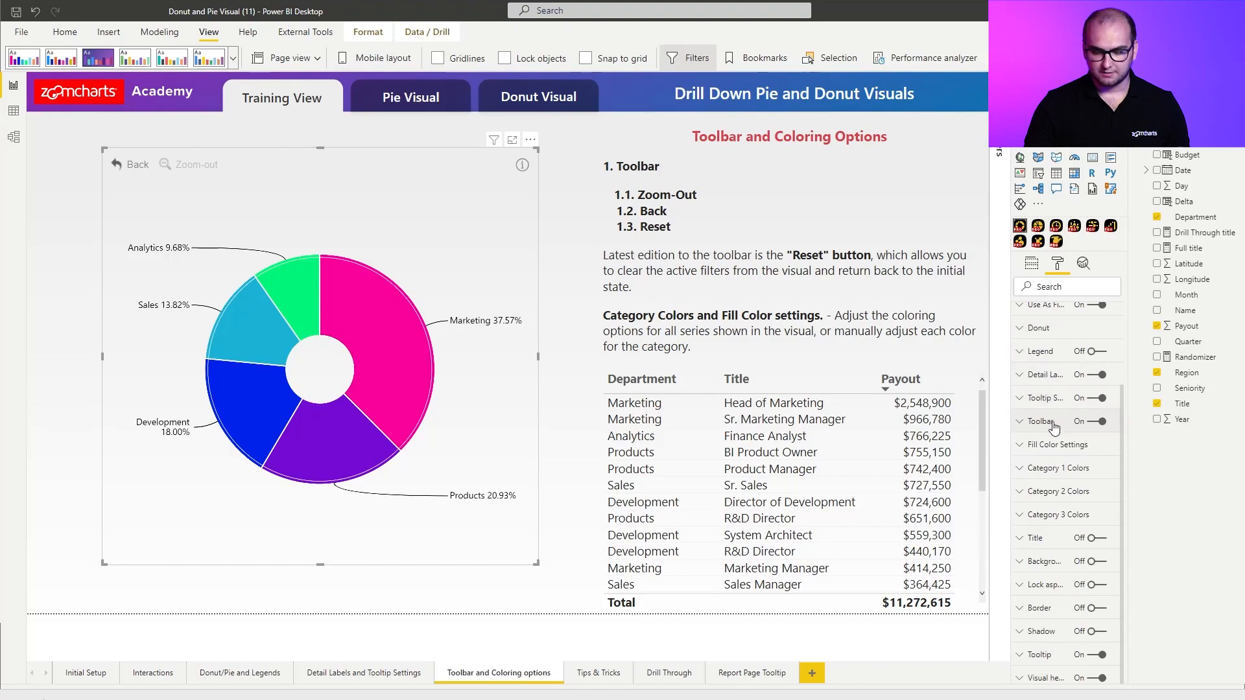
click(1057, 380)
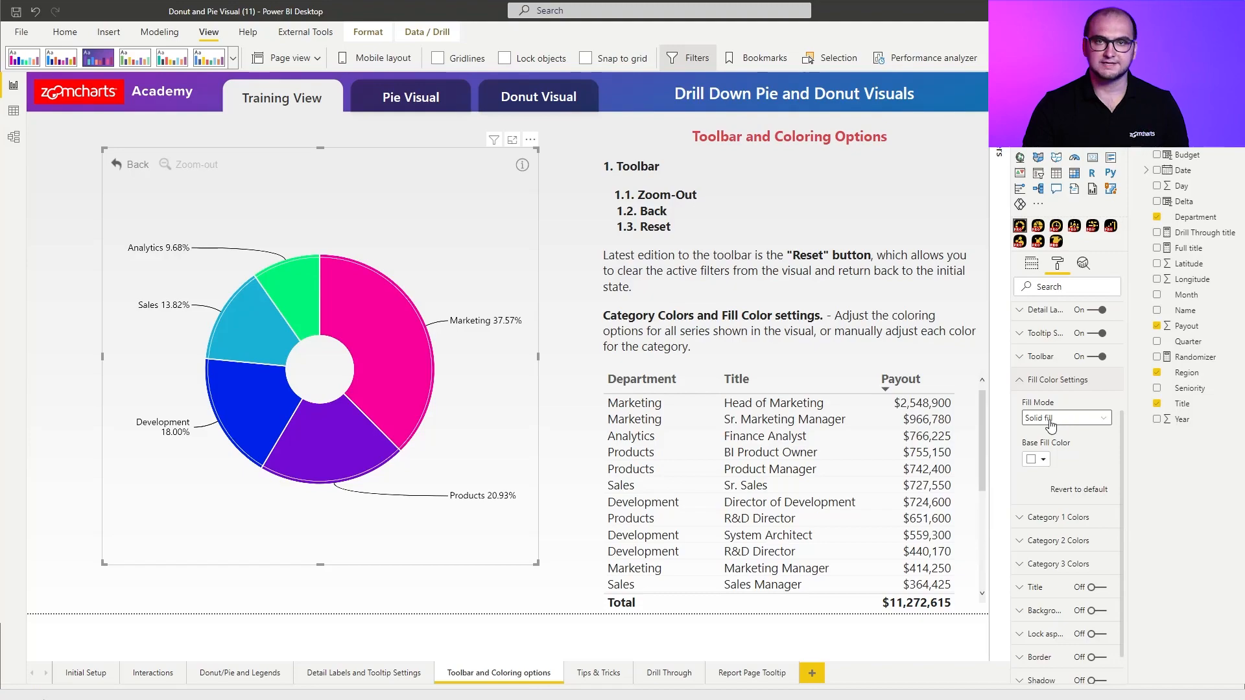
click(1067, 417)
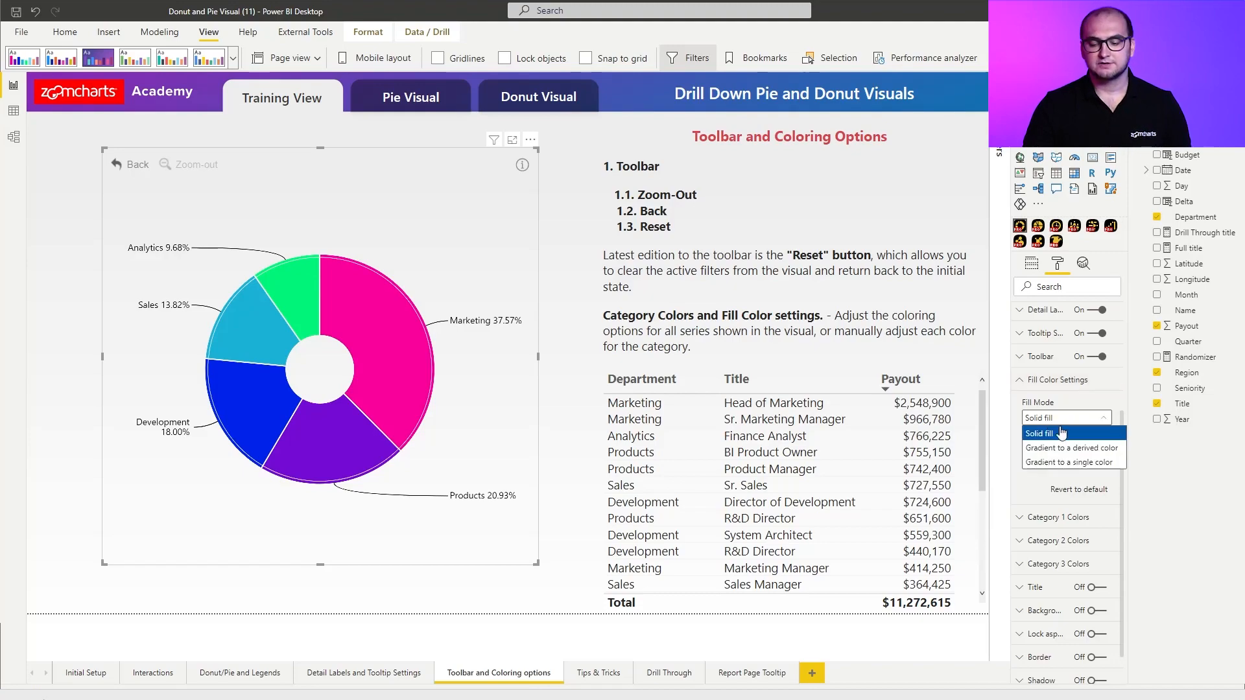
click(1070, 448)
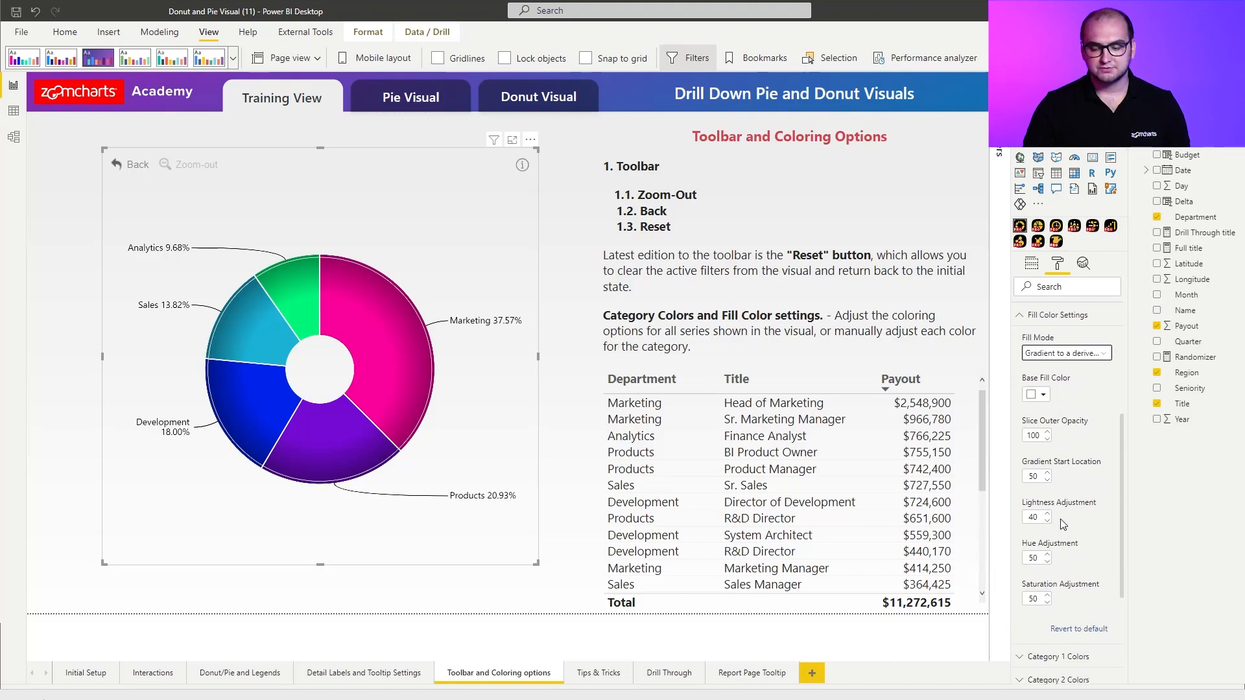
mouse_move(1070, 569)
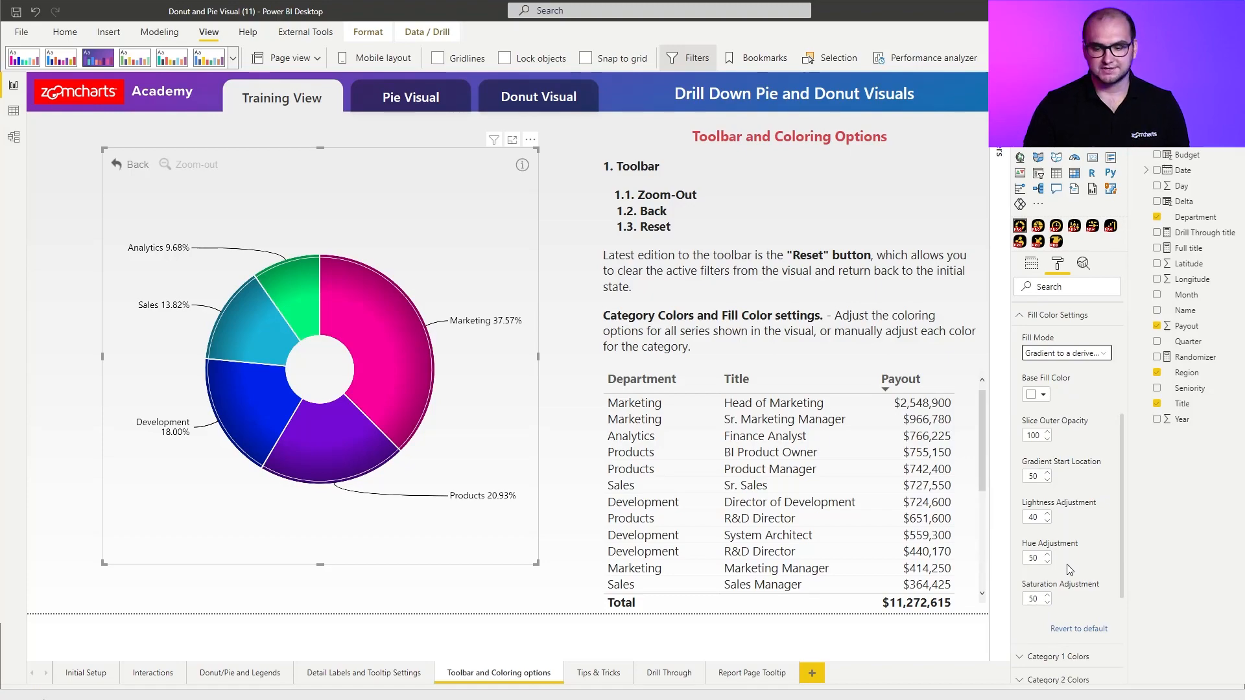
click(1066, 352)
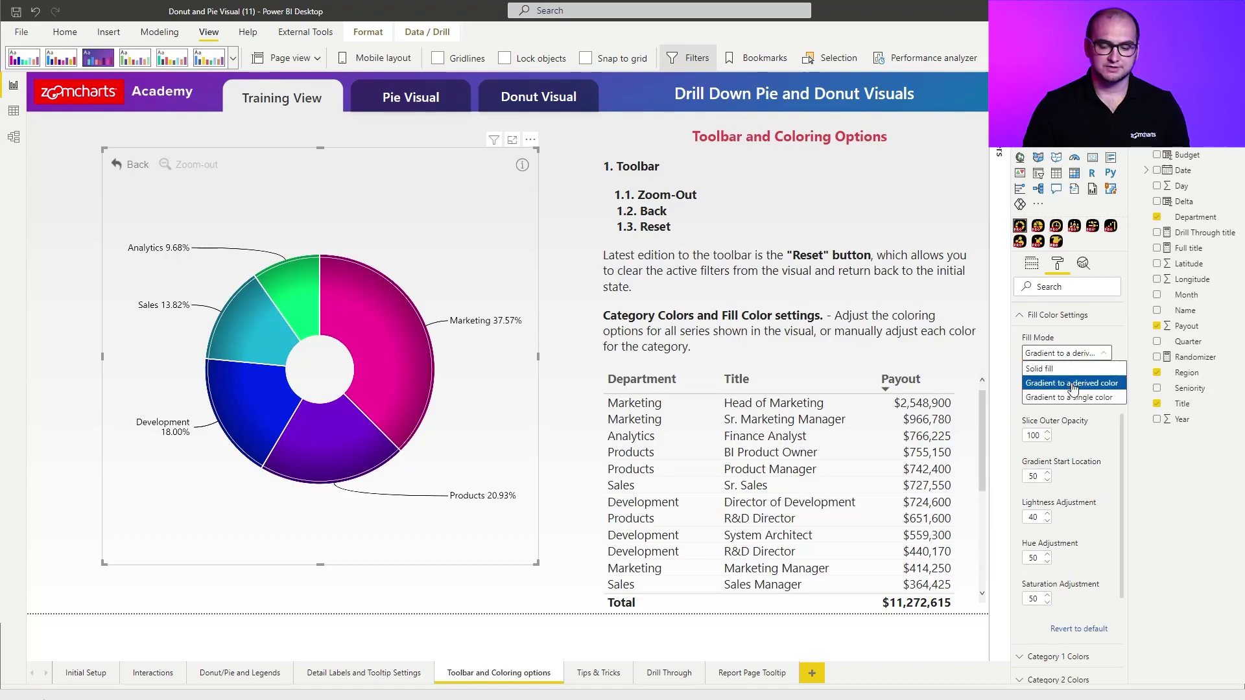
click(1073, 397)
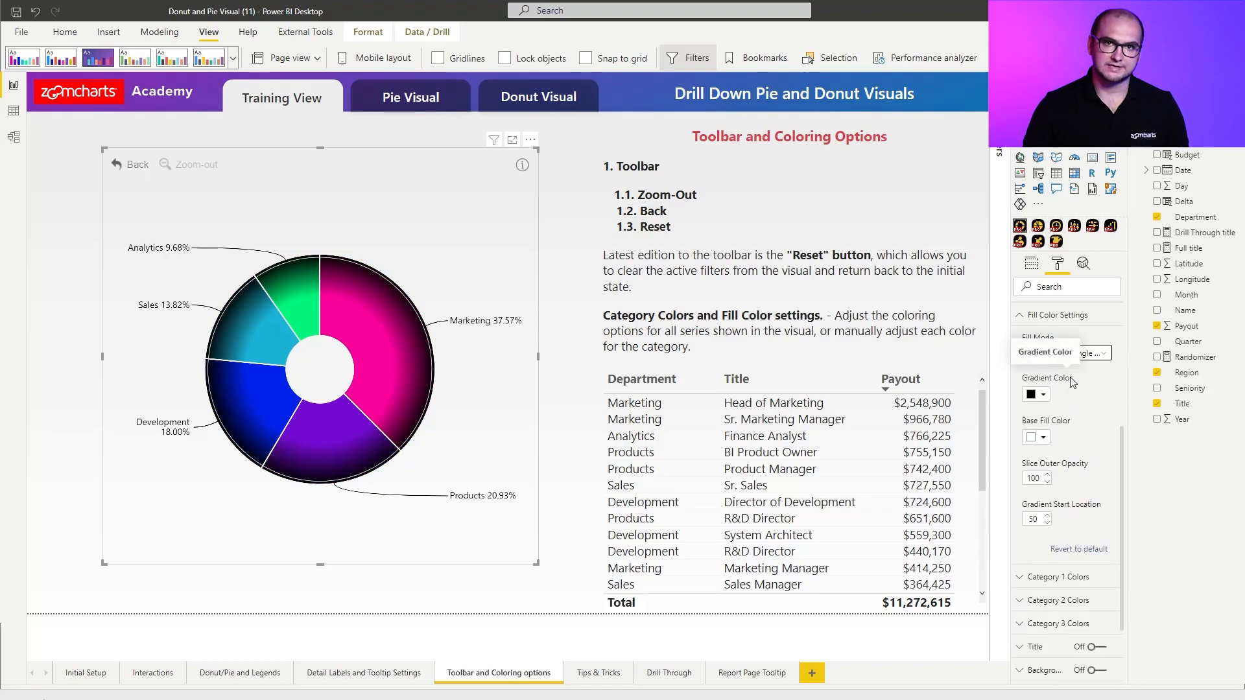
click(1032, 394)
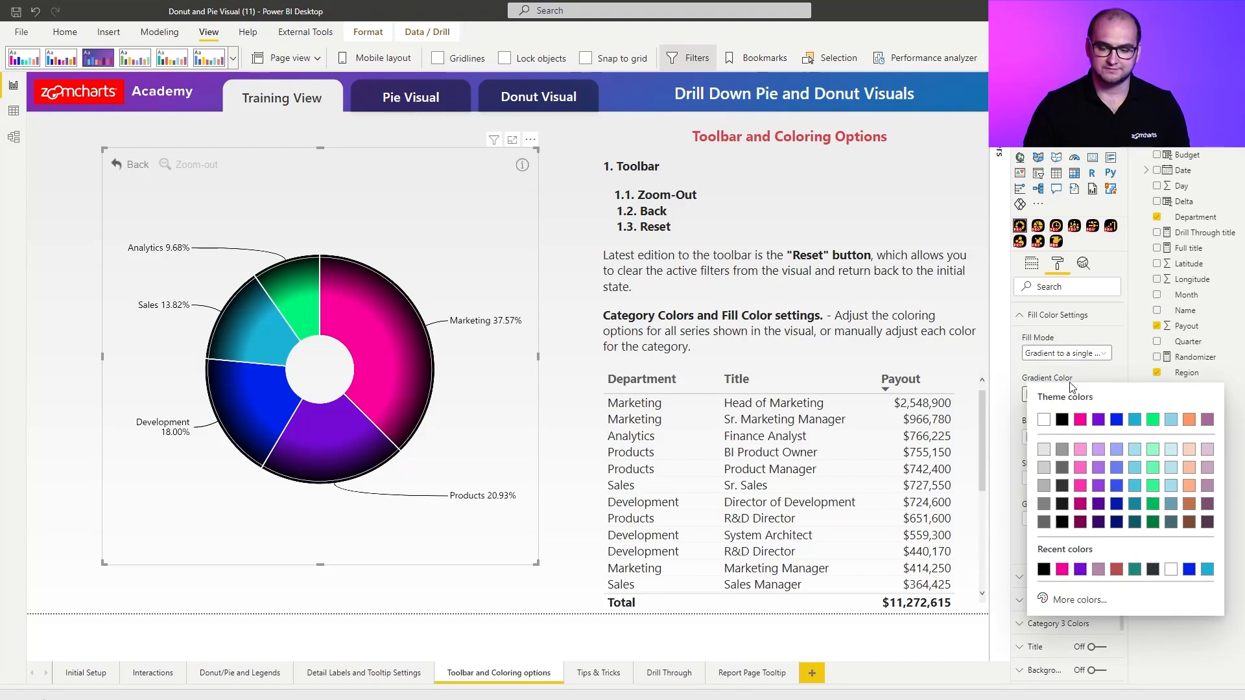
click(1063, 352)
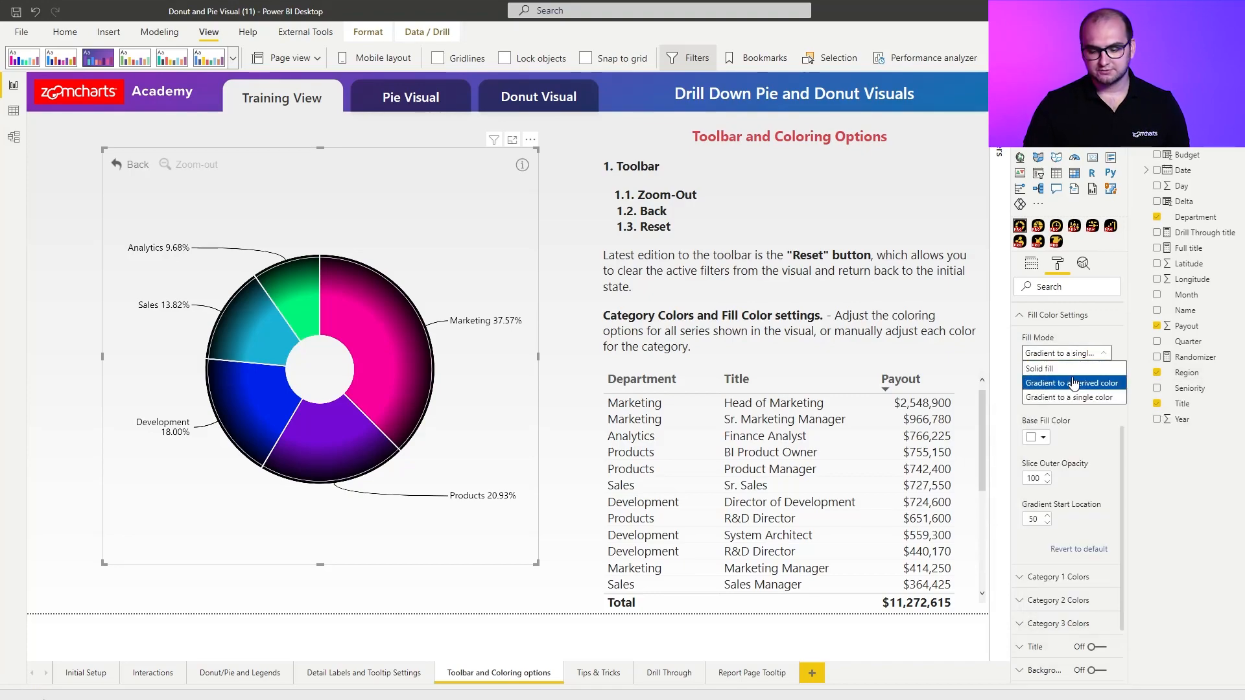
click(1067, 383)
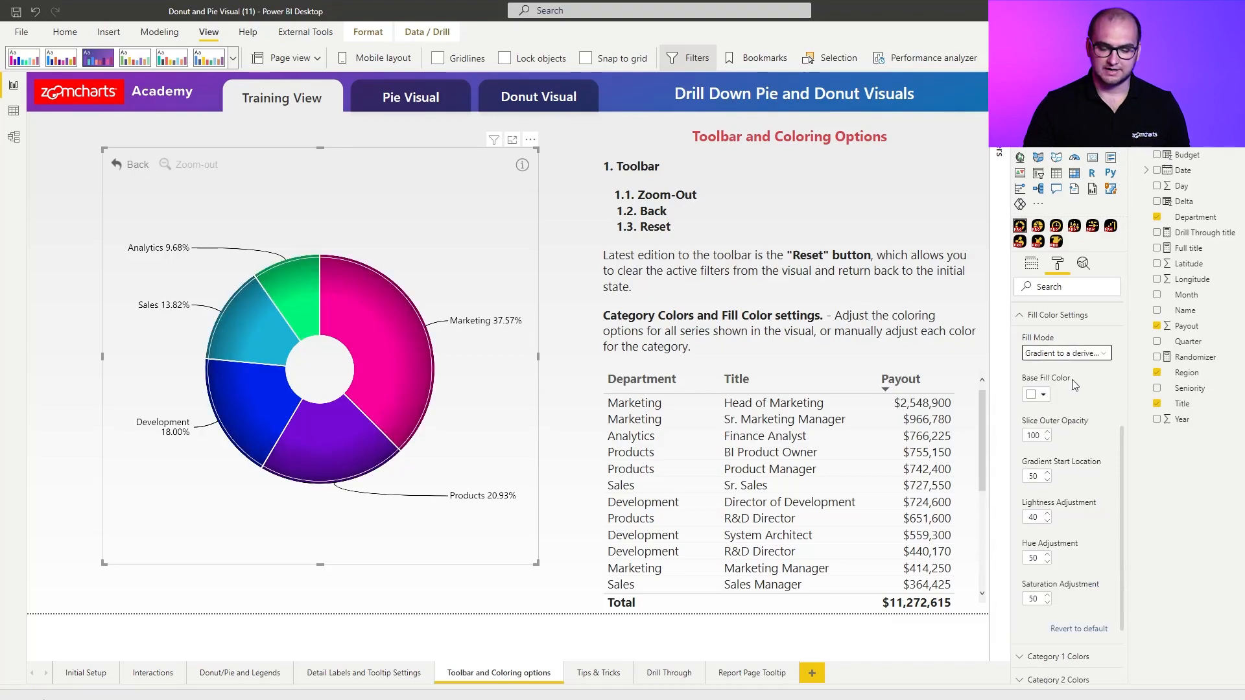
mouse_move(1072, 384)
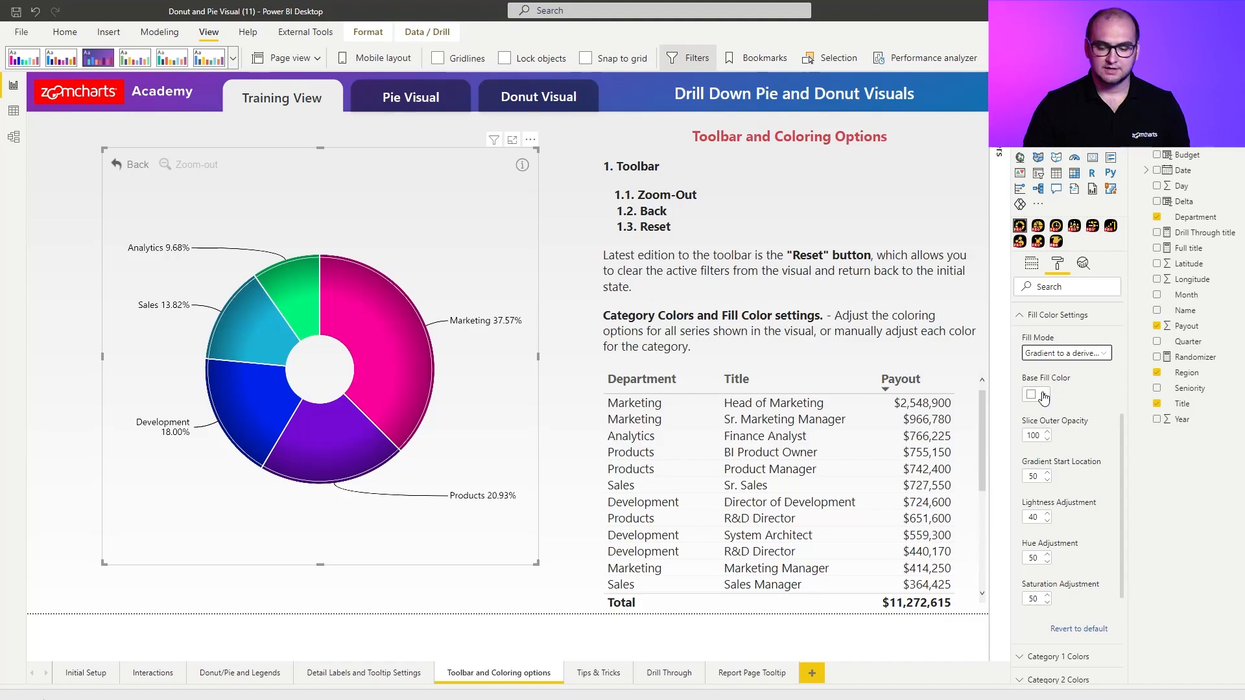
Set the Base Fill Color to purple from the theme colors so all slices turn purple shades
click(1031, 394)
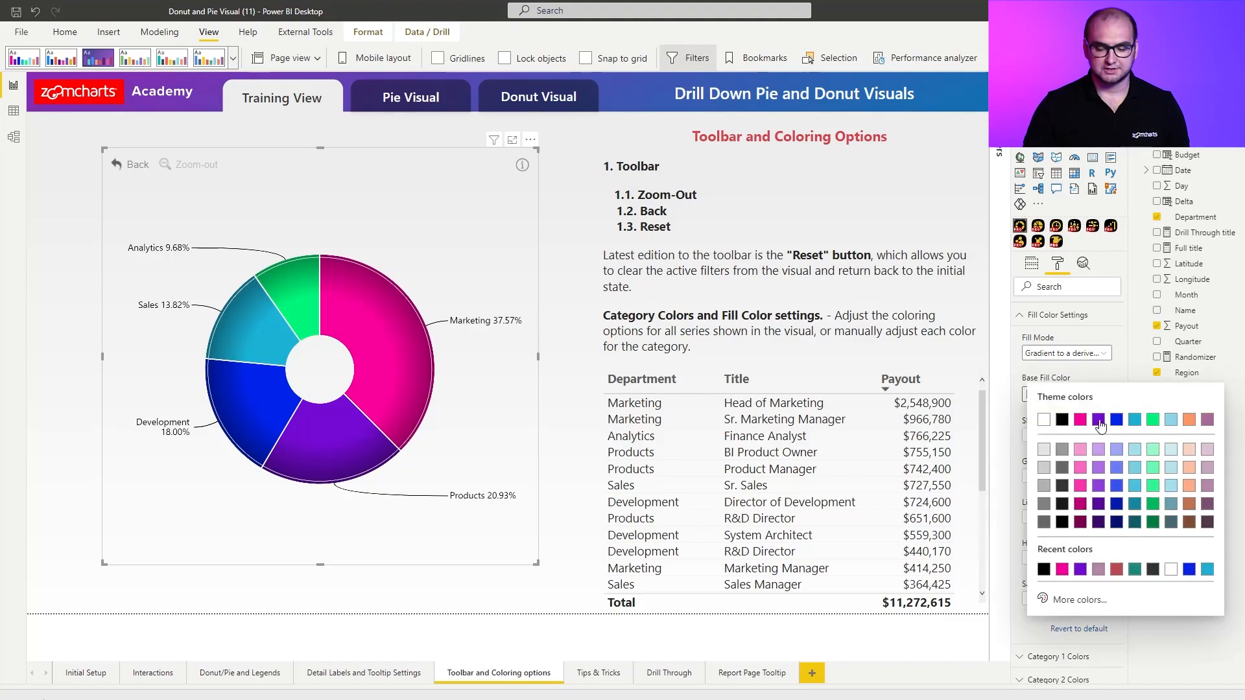
click(1098, 419)
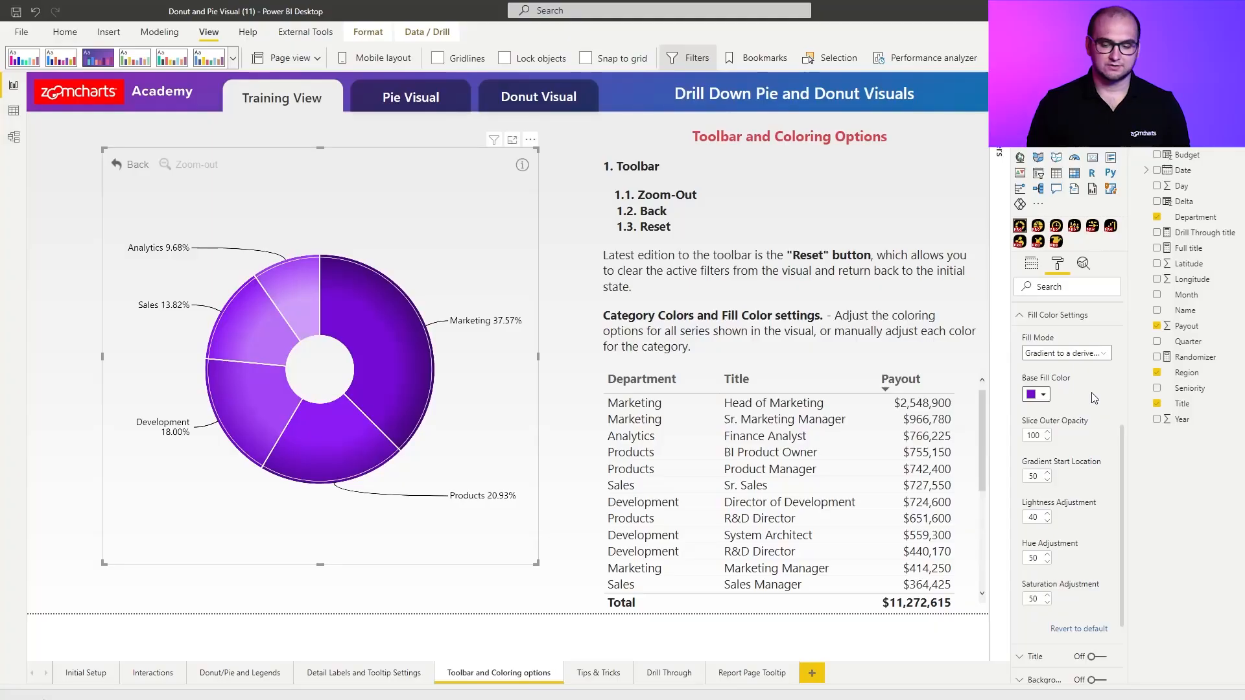
mouse_move(434, 282)
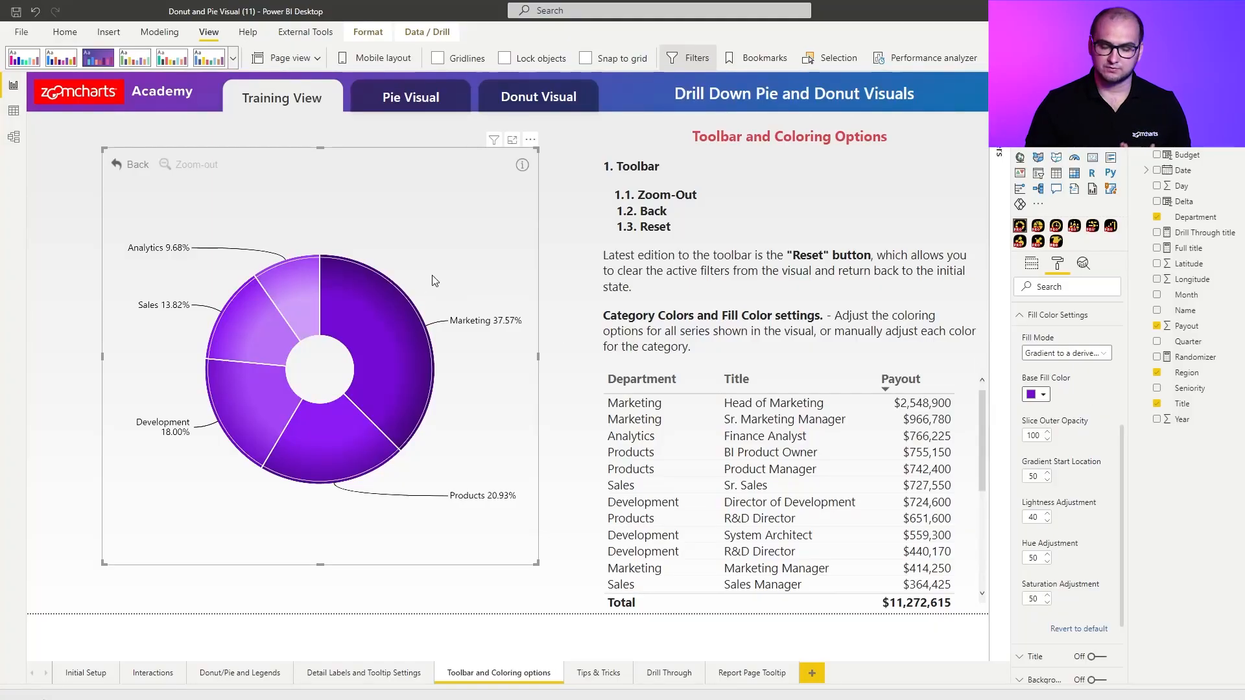